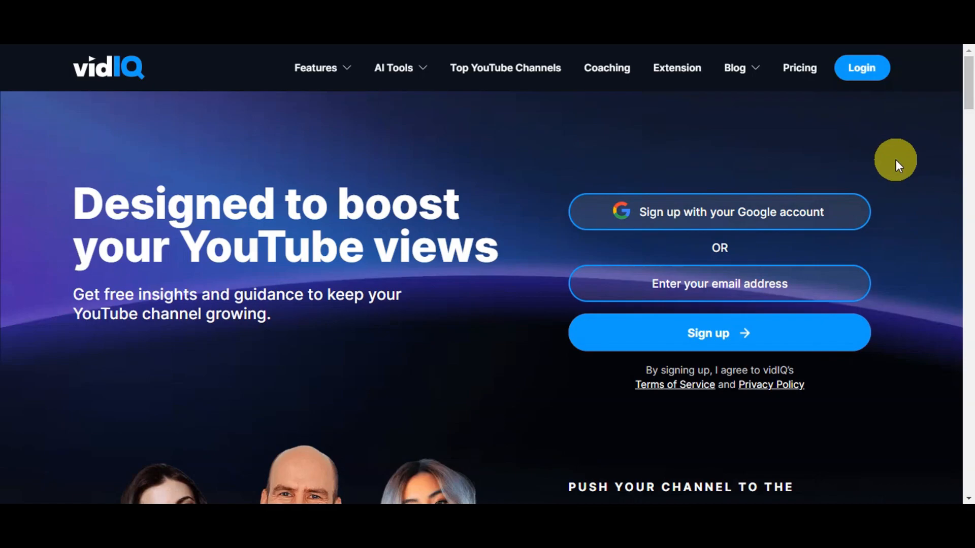
# - Scroll the vidIQ homepage from the hero sign-up down to the AI Coach feature section
pyautogui.scroll(-3)
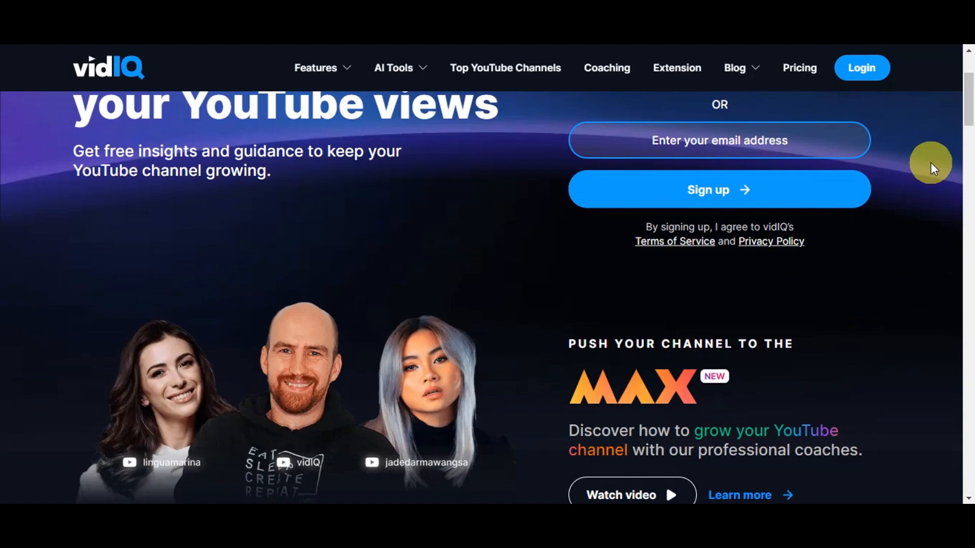
pyautogui.scroll(-3)
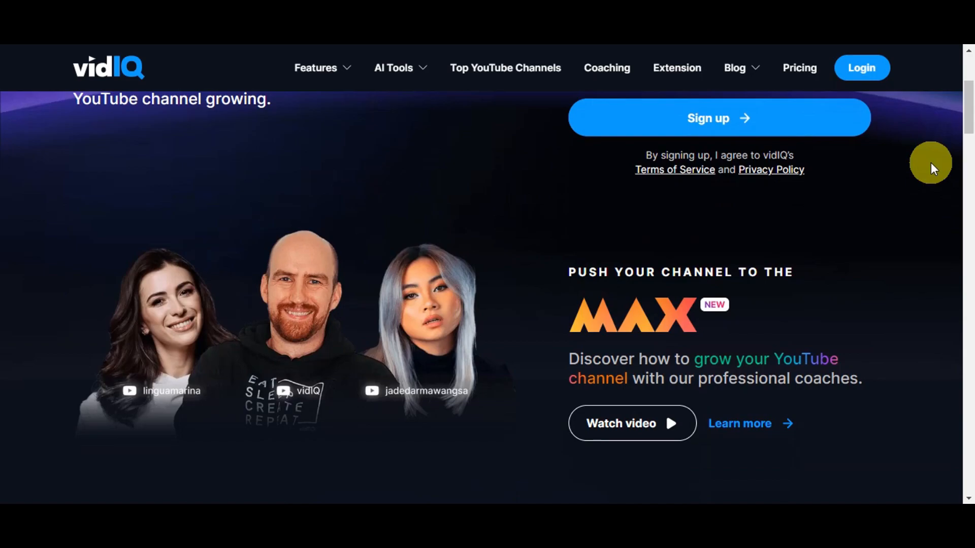
pyautogui.scroll(-3)
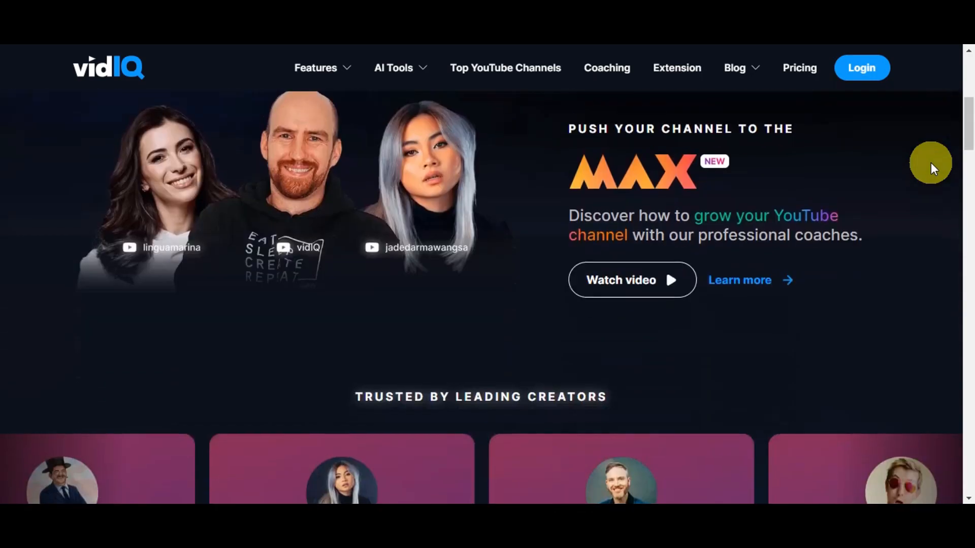
pyautogui.scroll(-3)
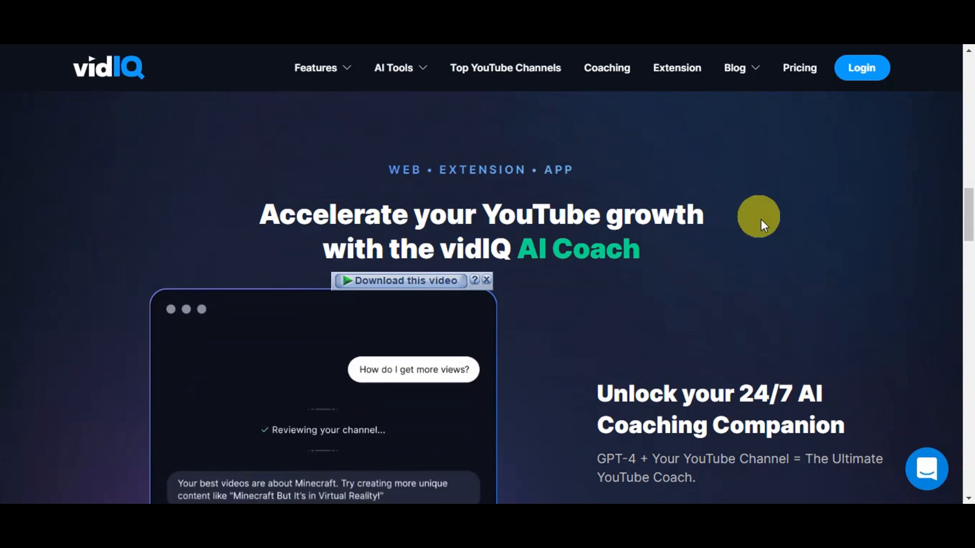
# - Scroll past the AI Coach chat demo to the 'Boost your YouTube views' keyword search table
pyautogui.scroll(-3)
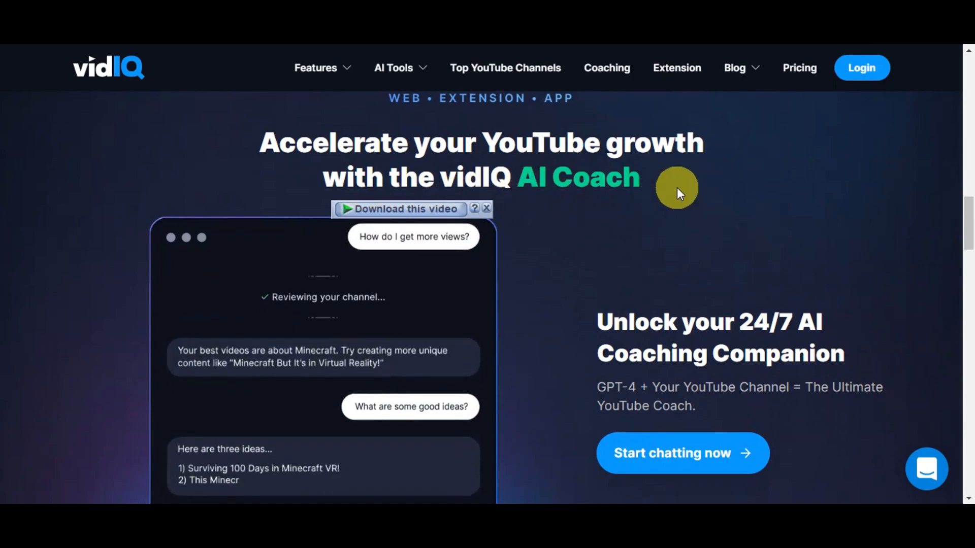
pyautogui.scroll(-3)
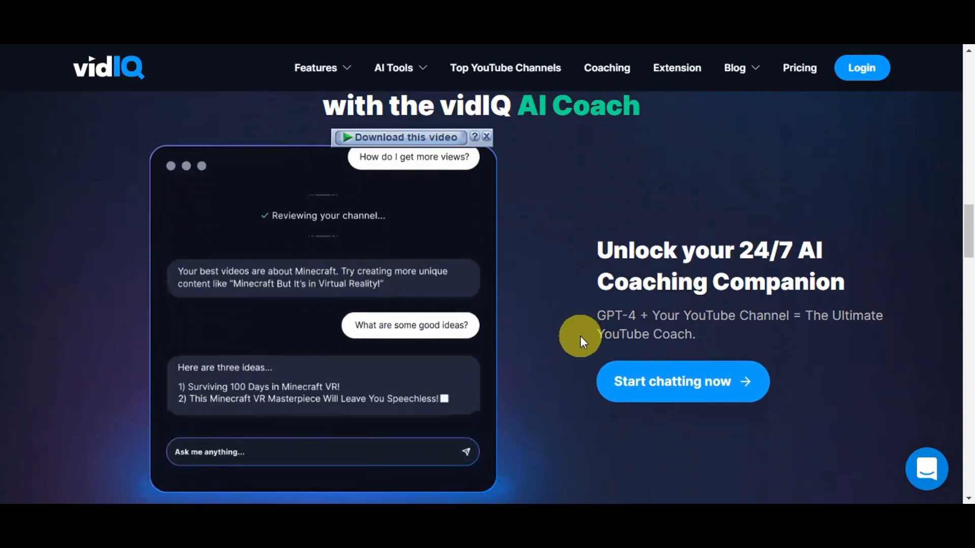
pyautogui.scroll(-3)
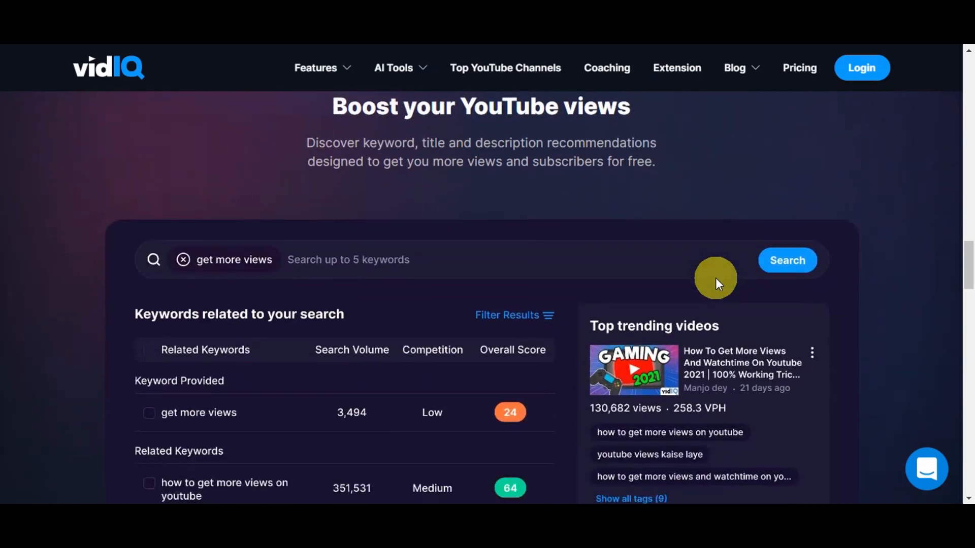
pyautogui.moveTo(478, 191)
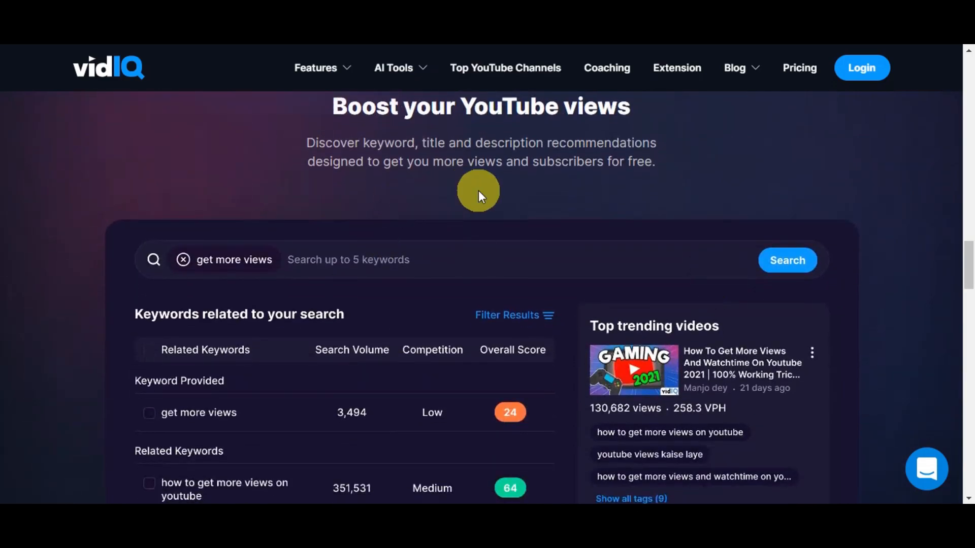
pyautogui.moveTo(494, 225)
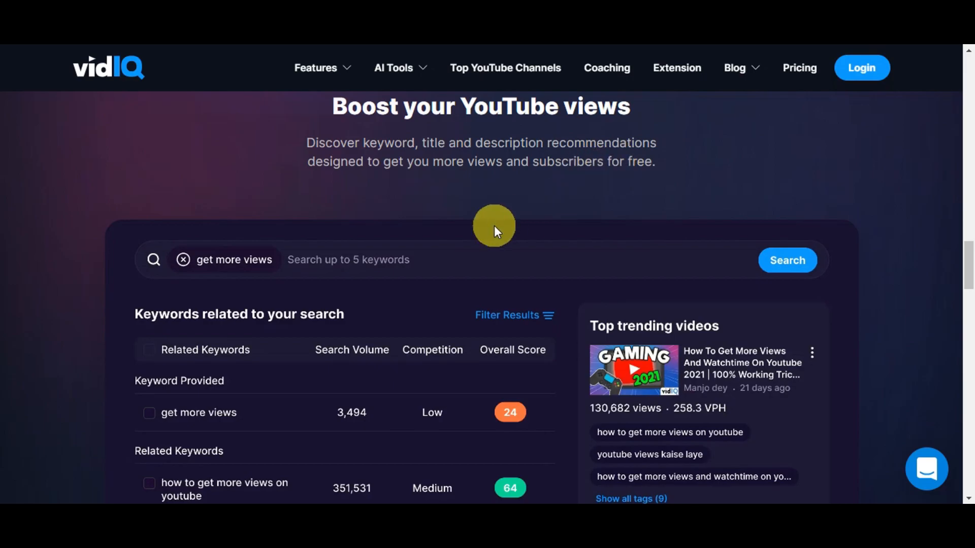
pyautogui.scroll(-3)
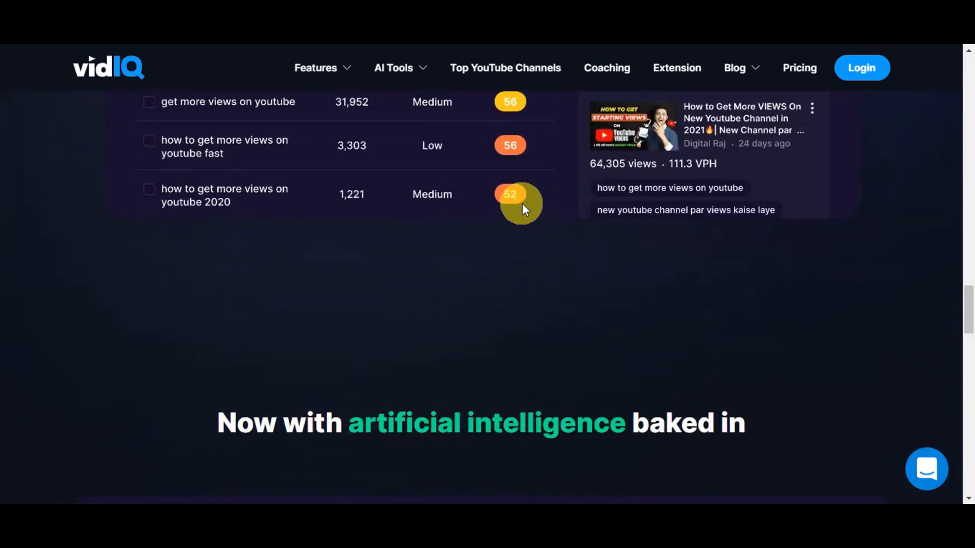
# - Continue down to the 'Your A.I. Co-Pilot' Daily Ideas section
pyautogui.scroll(-3)
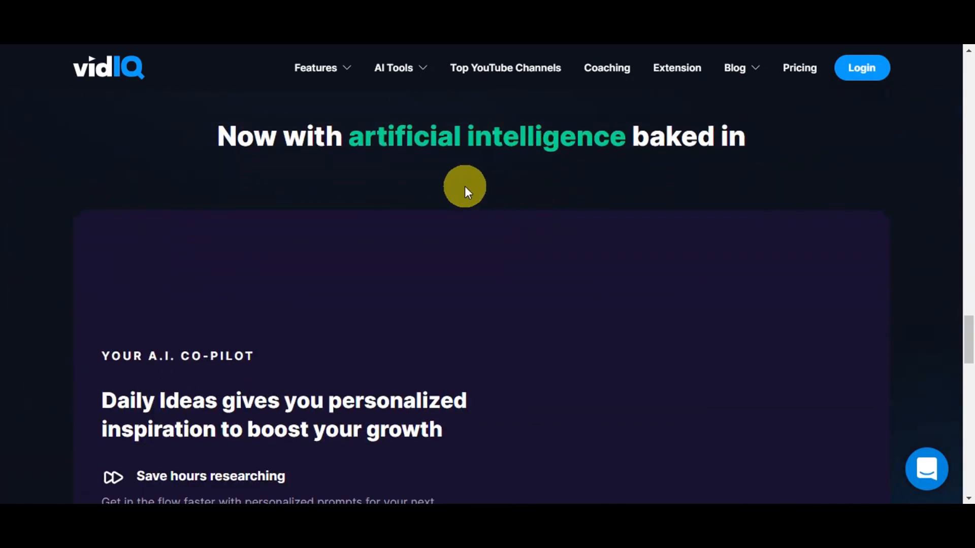
pyautogui.scroll(-3)
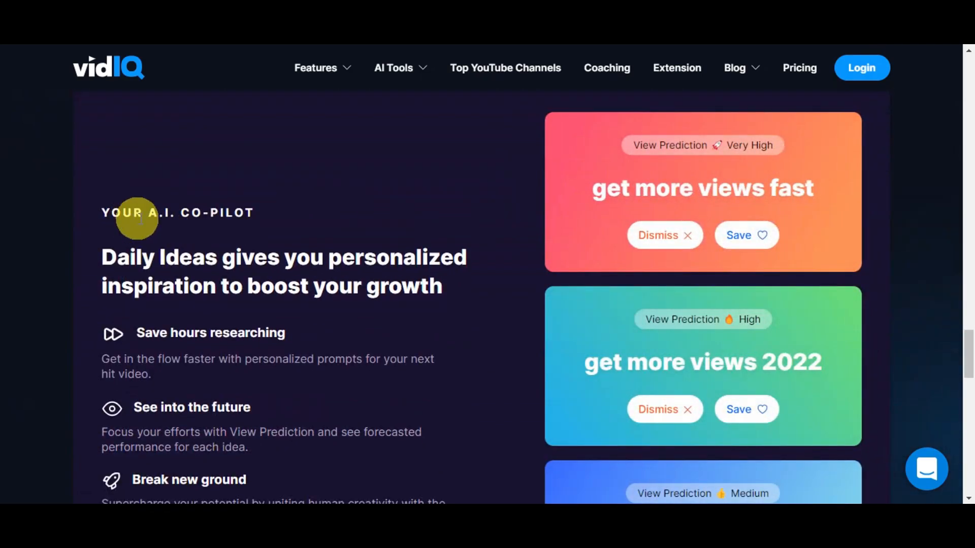
pyautogui.scroll(-3)
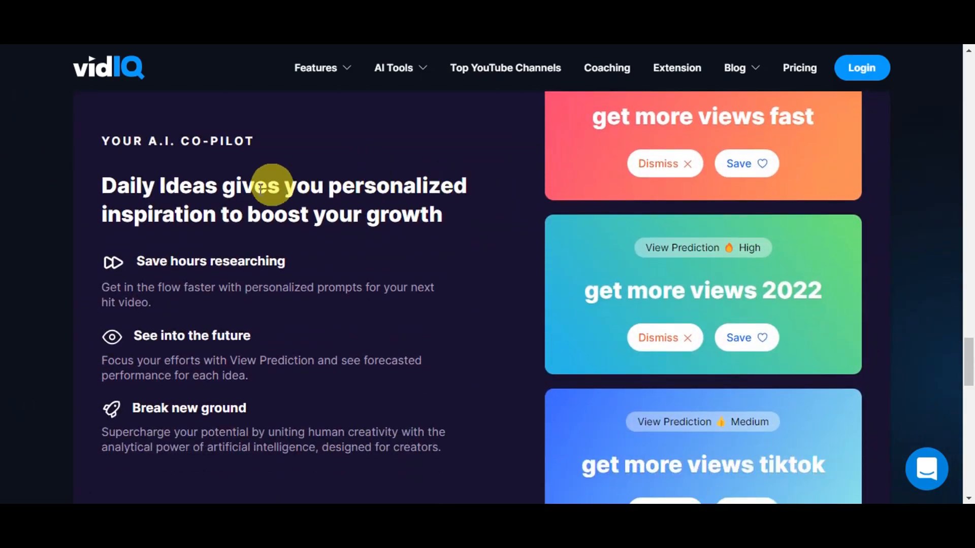
pyautogui.moveTo(353, 242)
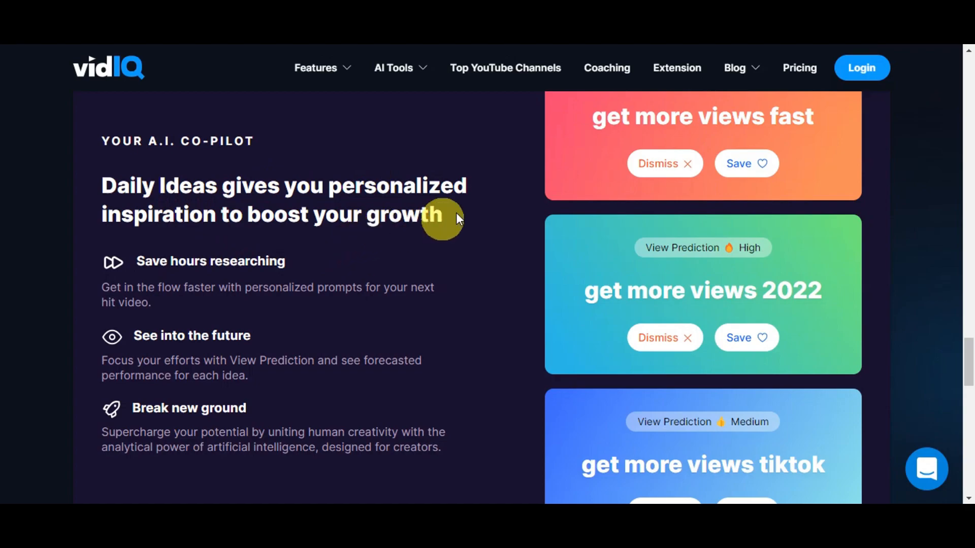
pyautogui.moveTo(288, 275)
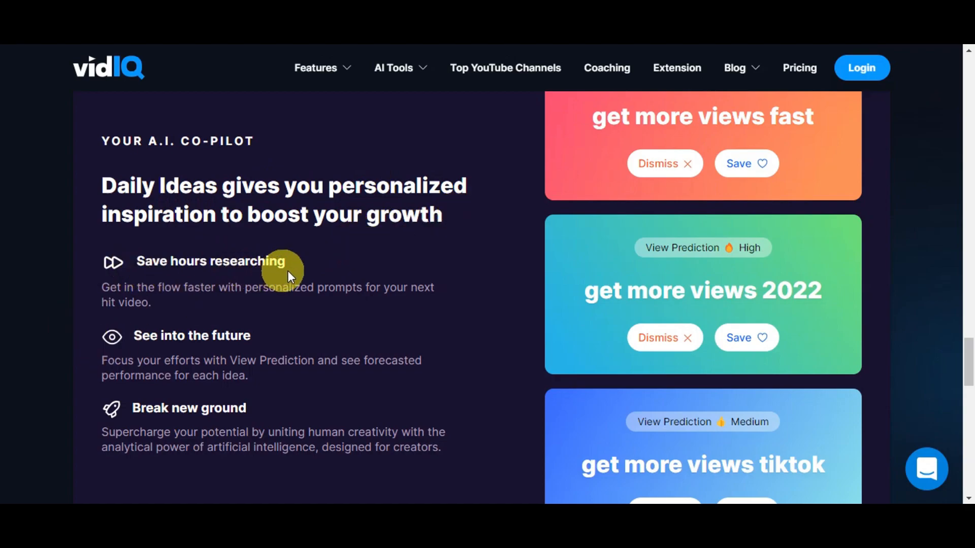
pyautogui.scroll(-3)
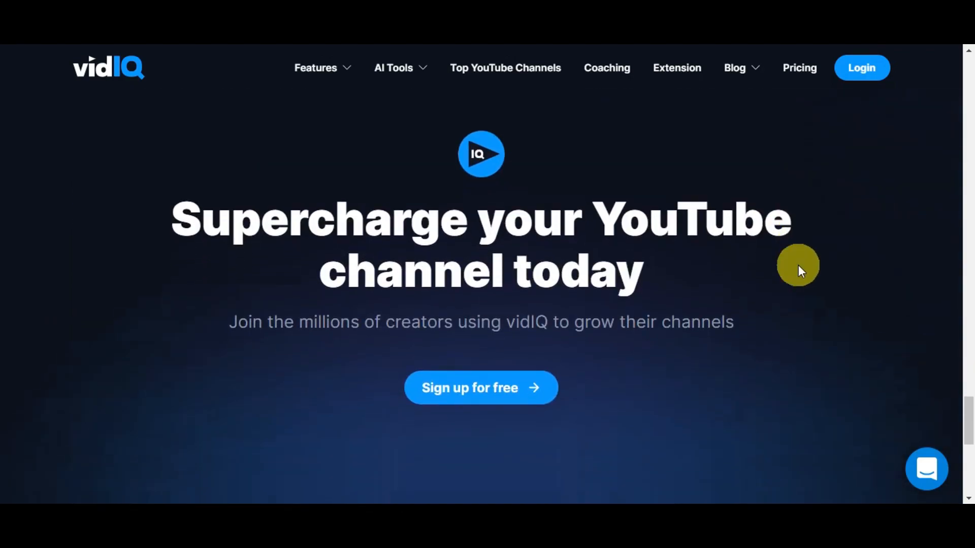
# - Scroll to the 'Supercharge your YouTube channel today' banner with its 'Sign up for free' button
pyautogui.scroll(-3)
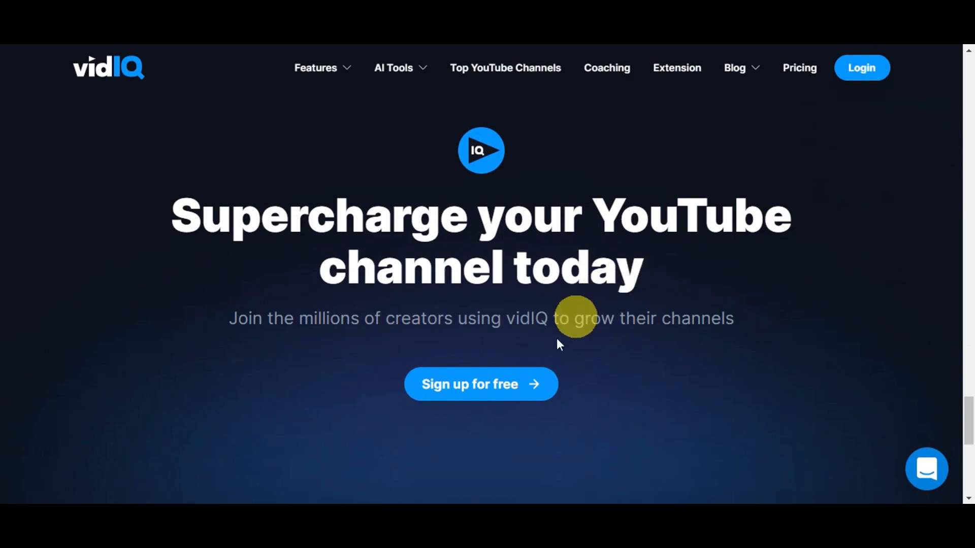
pyautogui.moveTo(463, 398)
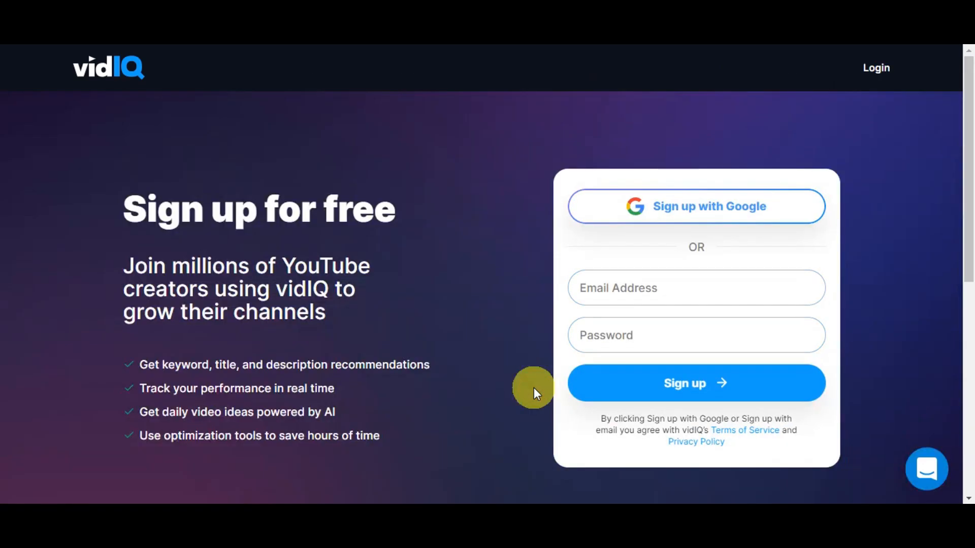
pyautogui.moveTo(357, 218)
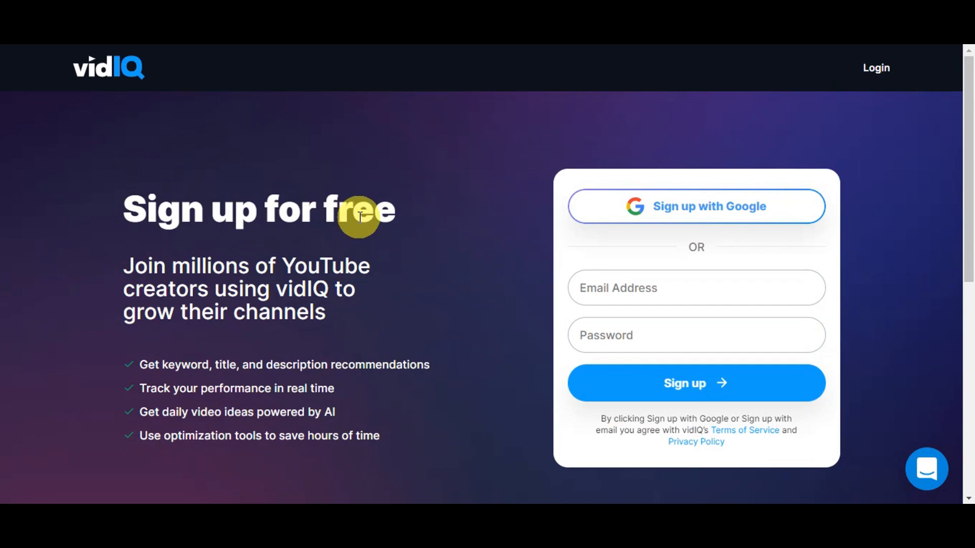
pyautogui.moveTo(844, 127)
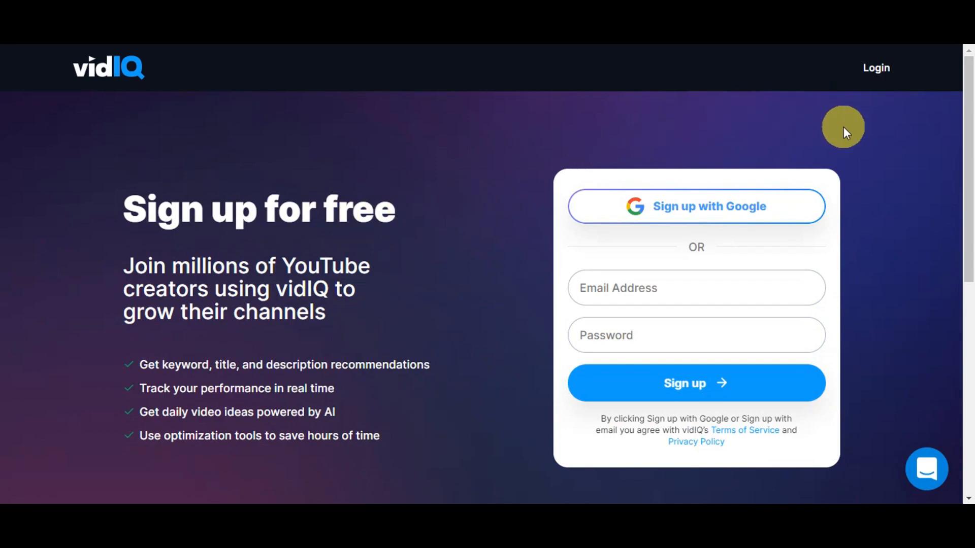
pyautogui.moveTo(609, 222)
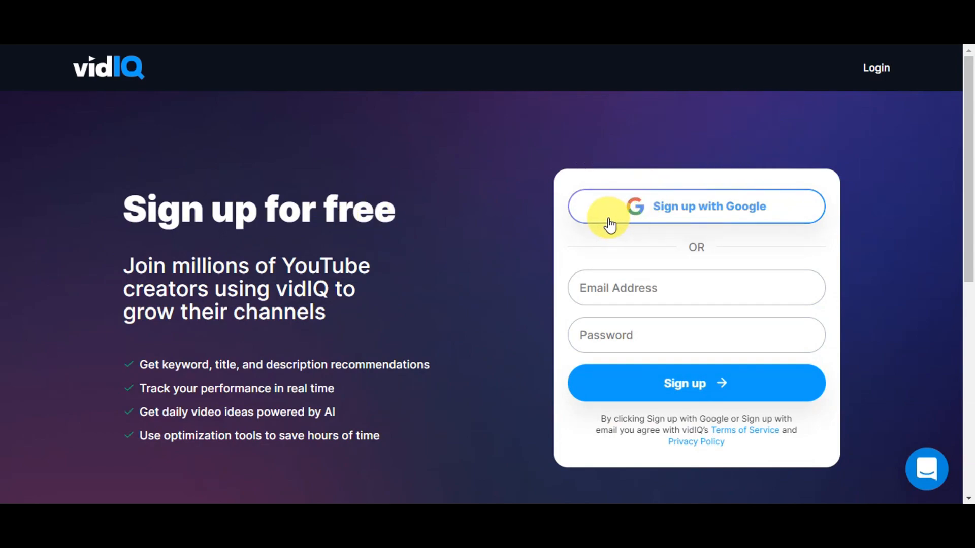
pyautogui.moveTo(785, 219)
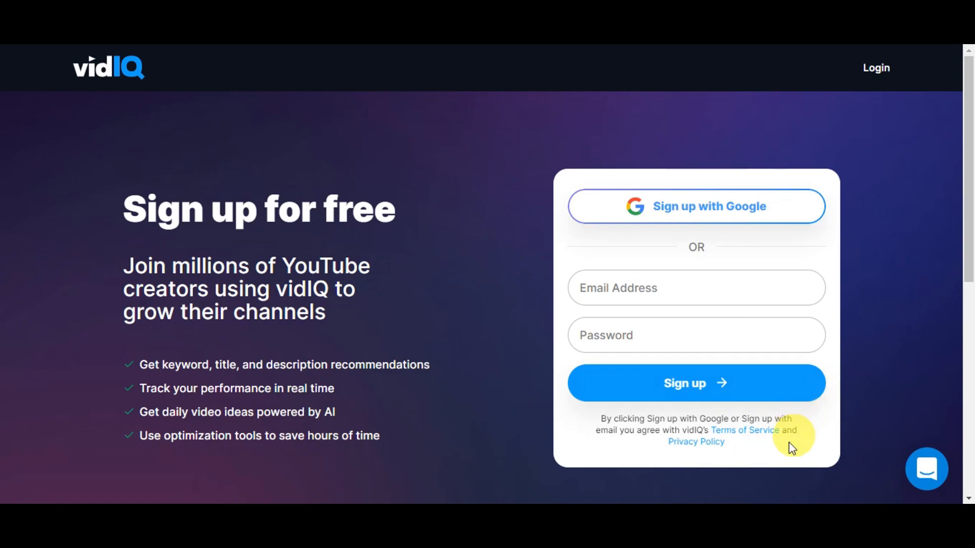
pyautogui.moveTo(775, 465)
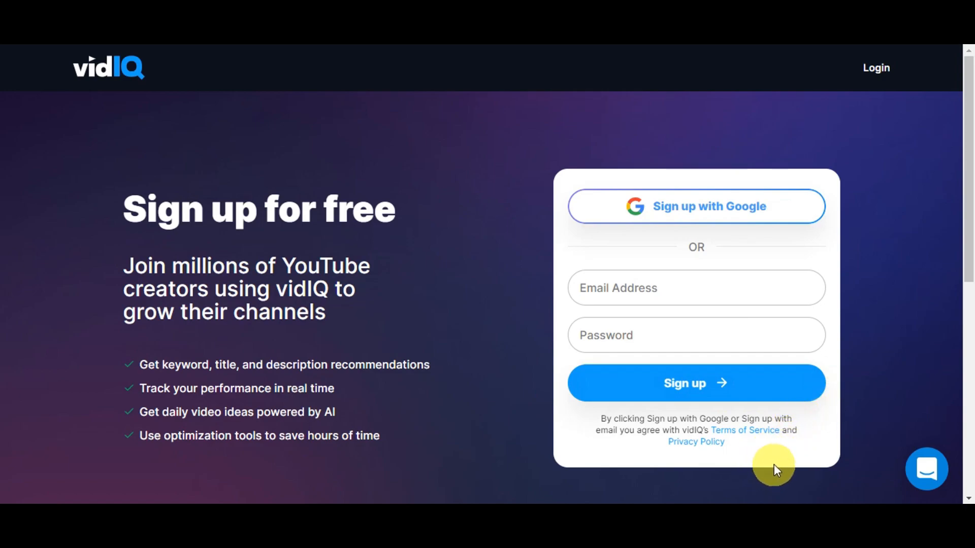
pyautogui.moveTo(625, 419)
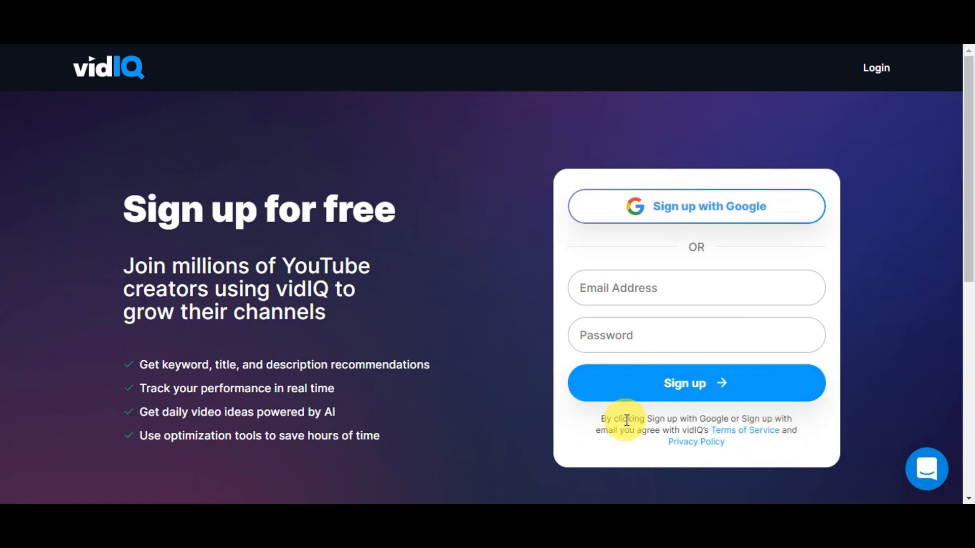
pyautogui.moveTo(695, 442)
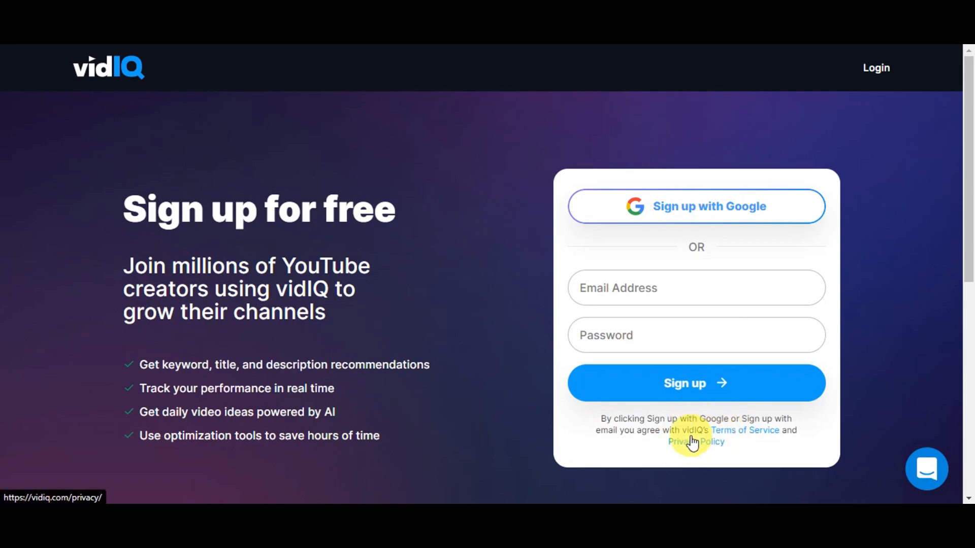
pyautogui.moveTo(724, 424)
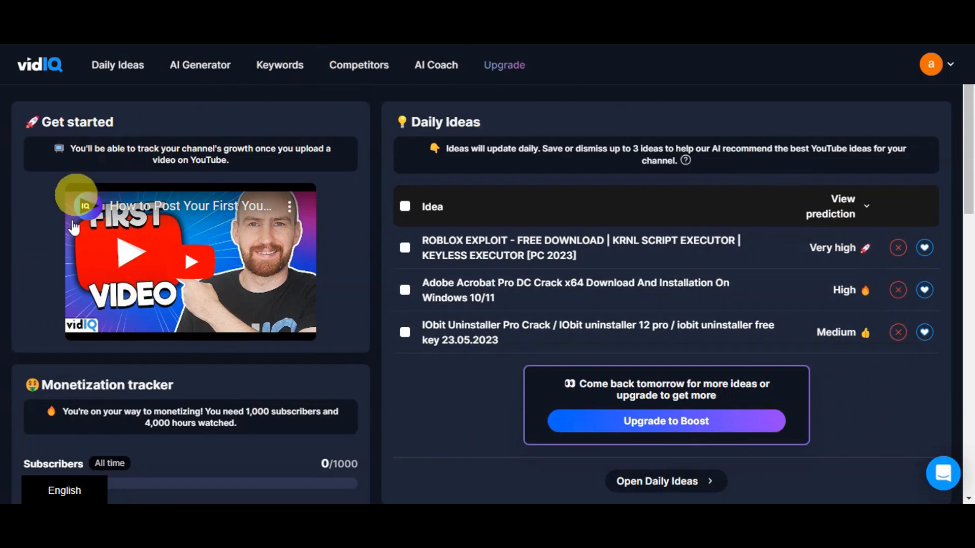
pyautogui.moveTo(342, 173)
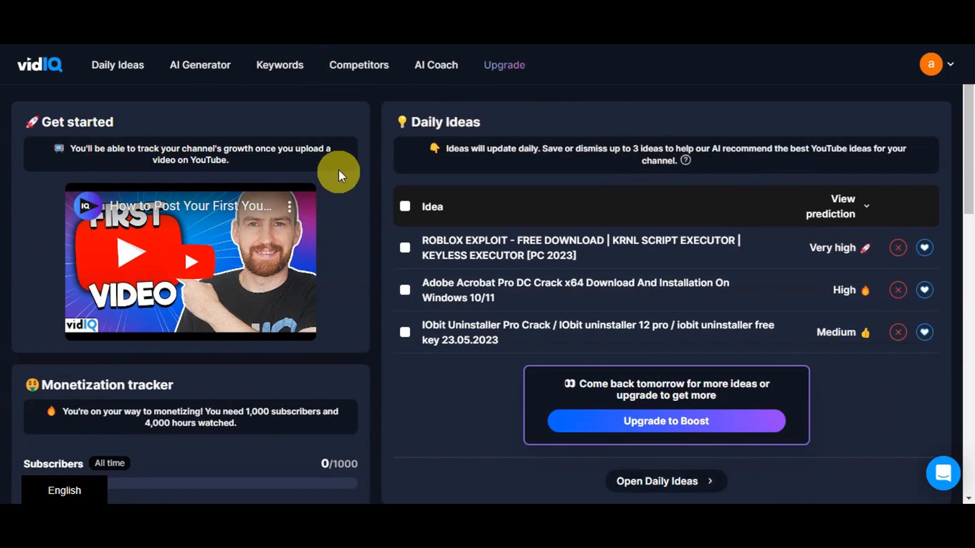
pyautogui.moveTo(128, 128)
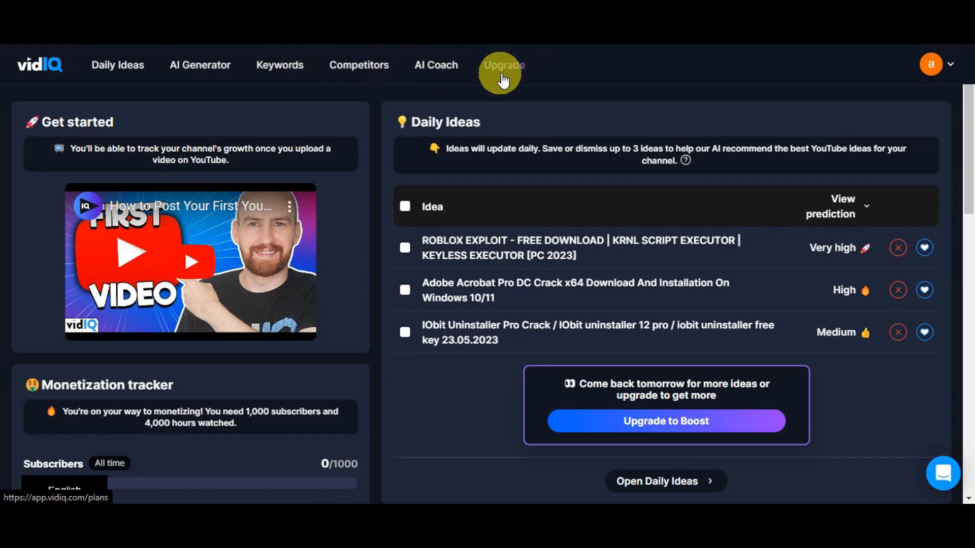
# - Go to Plans & Pricing via Upgrade and review the Coaching, Boost and Pro plan cards
pyautogui.click(503, 65)
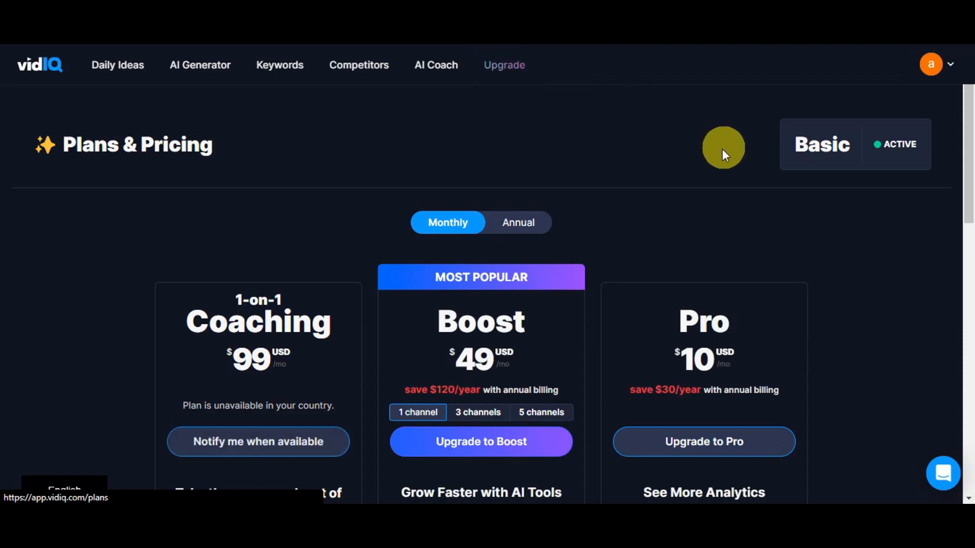
pyautogui.scroll(-3)
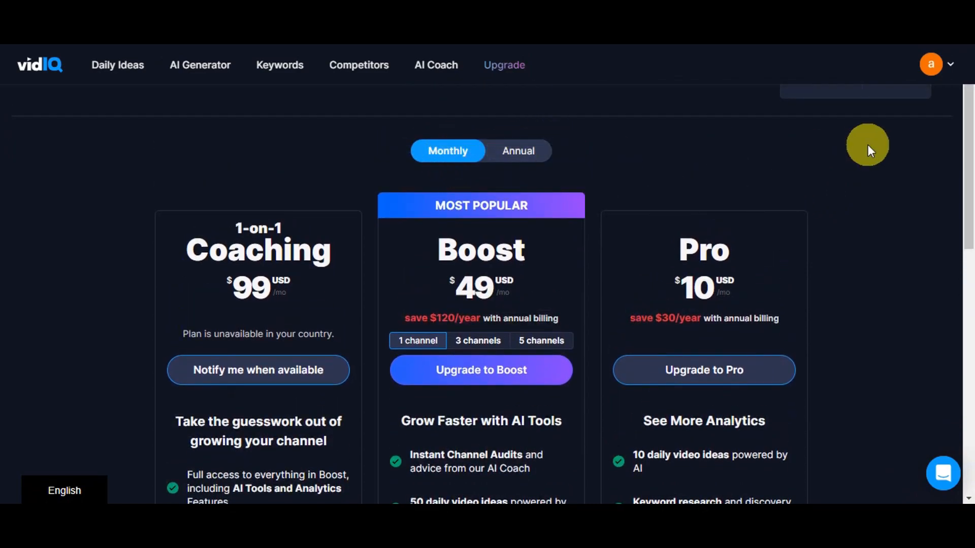
pyautogui.scroll(-3)
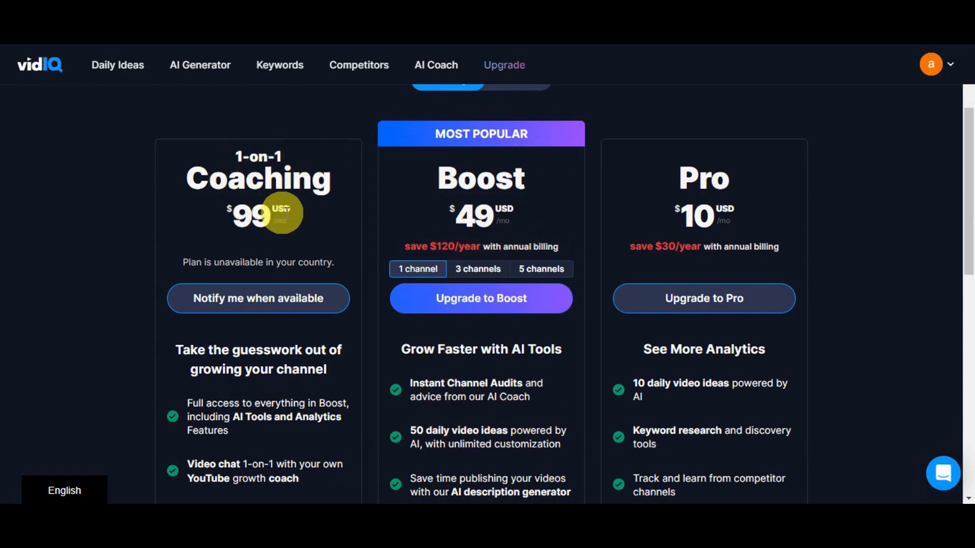
pyautogui.moveTo(737, 217)
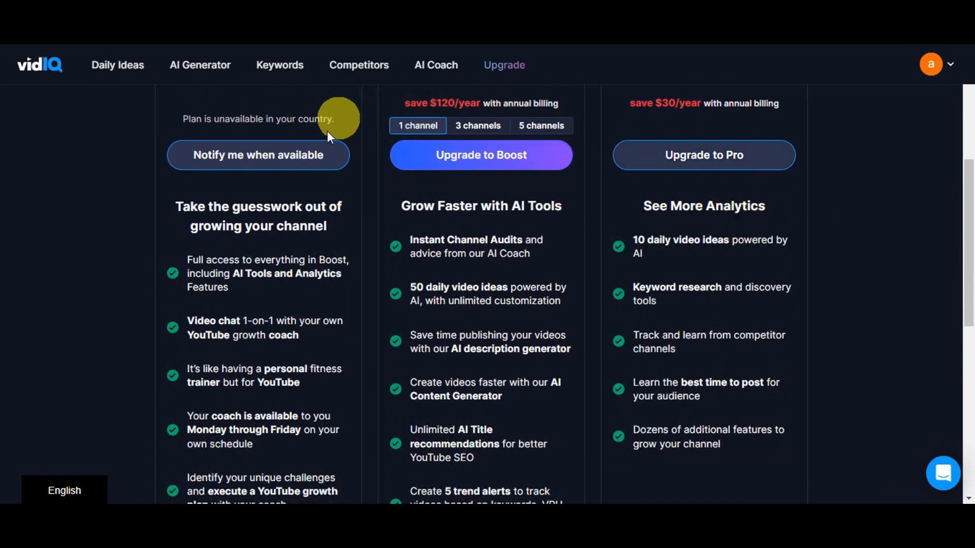
pyautogui.scroll(-3)
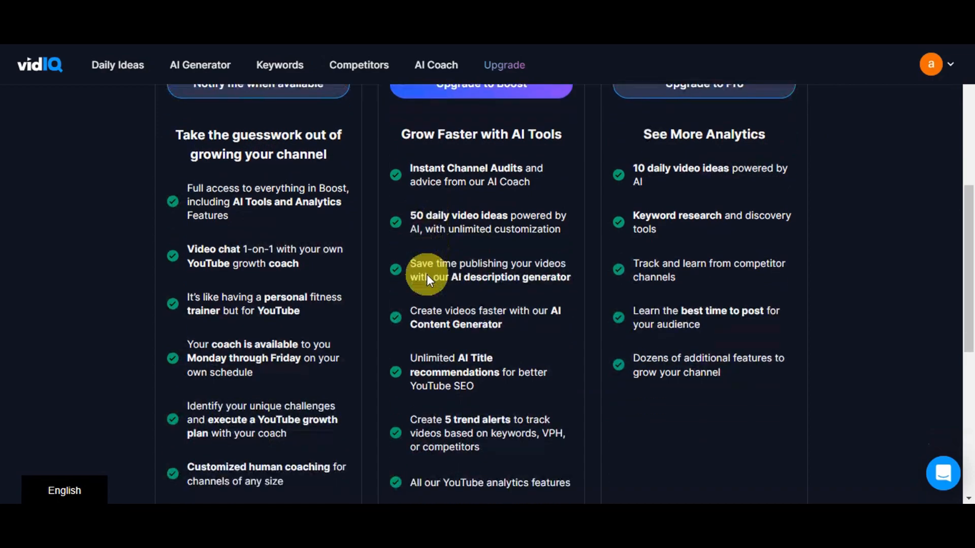
# - Review support and Enterprise details, then return to the plan overview via Manage your plan
pyautogui.scroll(-3)
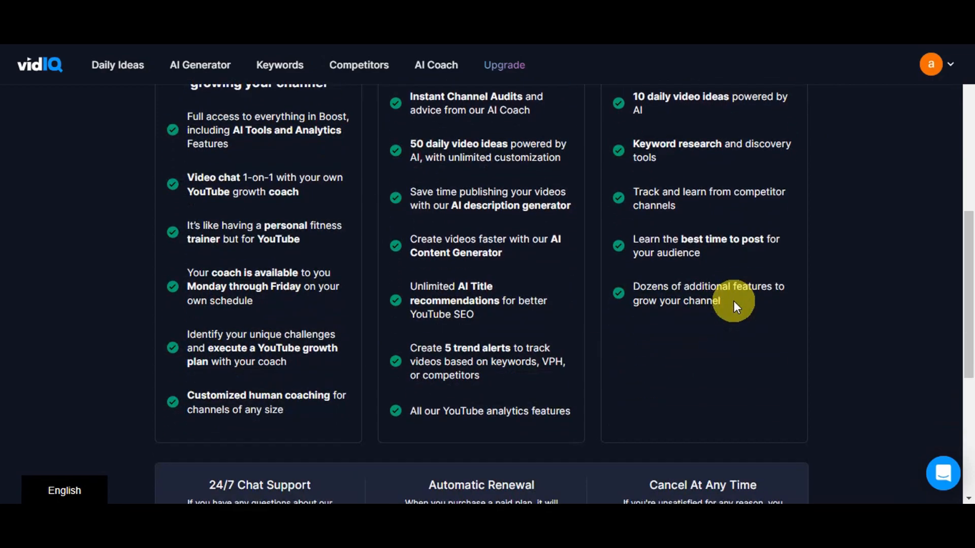
pyautogui.scroll(-3)
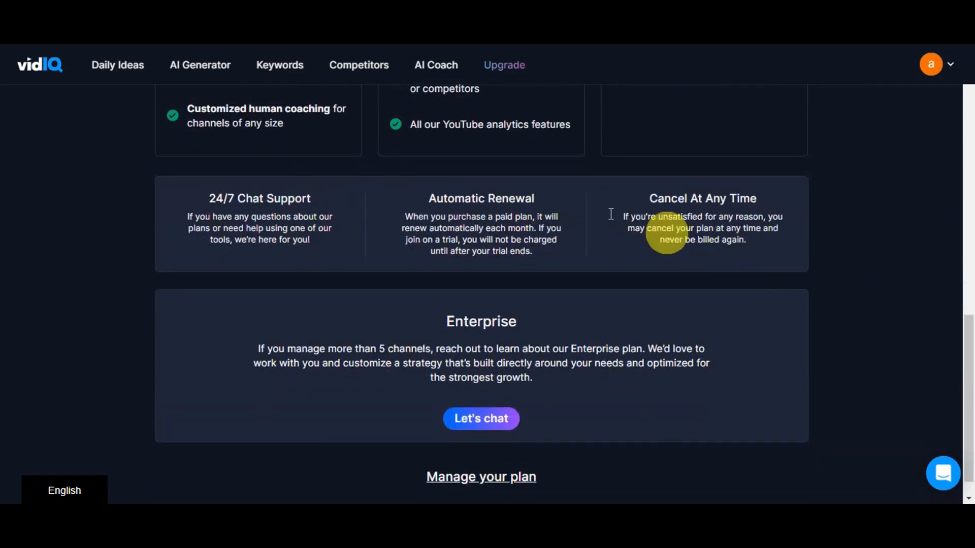
pyautogui.moveTo(509, 403)
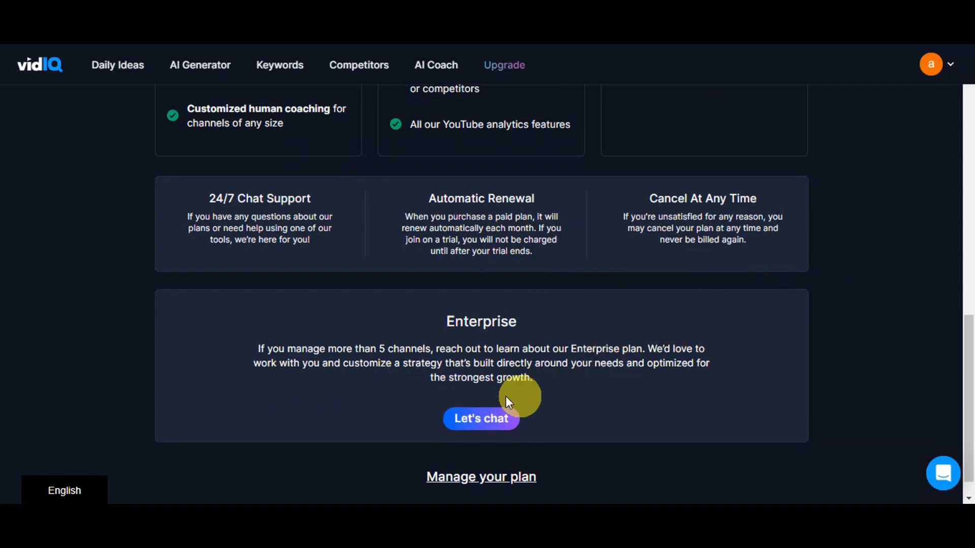
pyautogui.moveTo(355, 354)
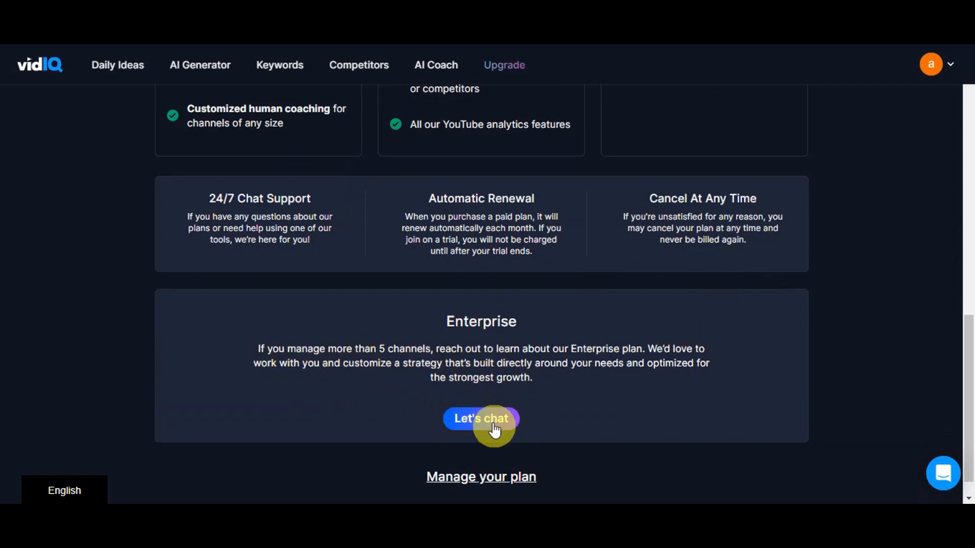
pyautogui.scroll(-3)
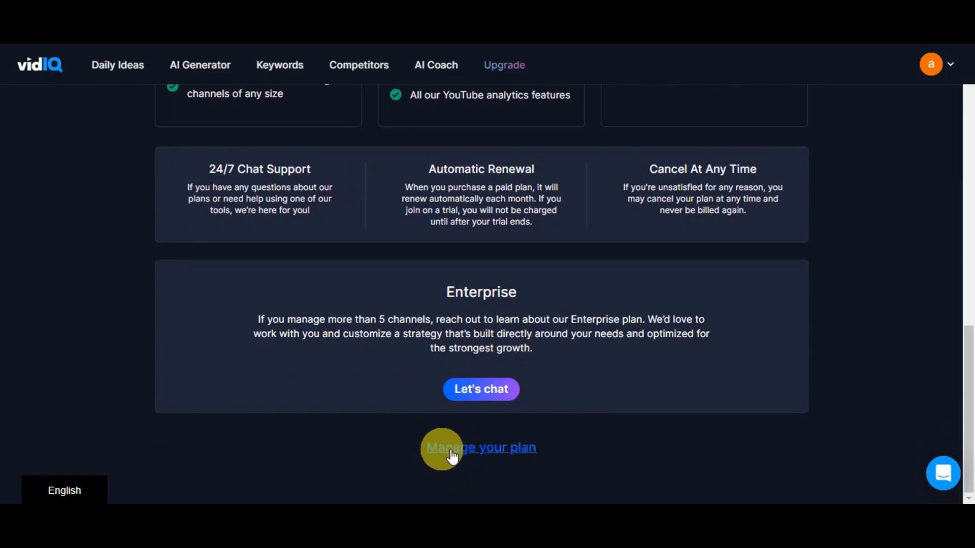
pyautogui.click(479, 446)
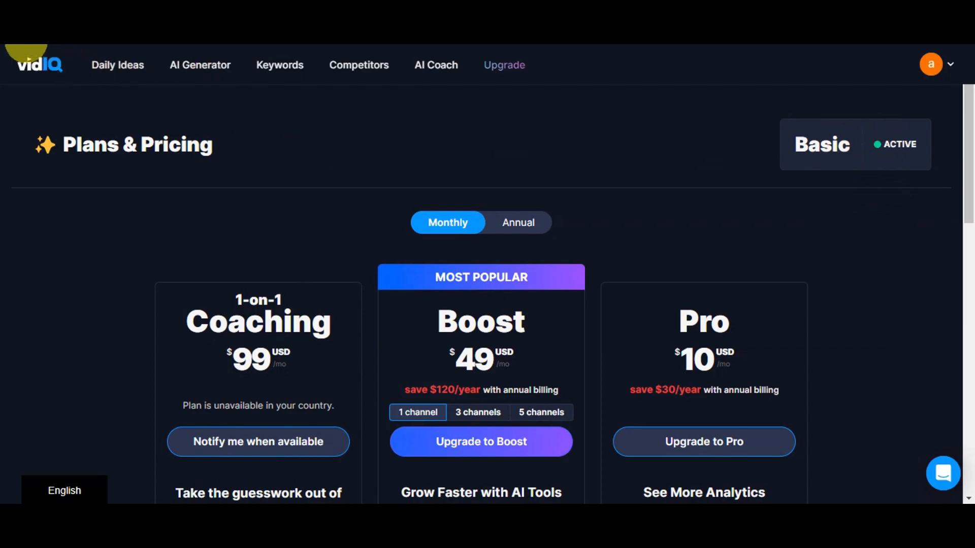
# - Return to the dashboard and browse the avatar menu's Channels, Extras and Settings before closing it
pyautogui.click(117, 65)
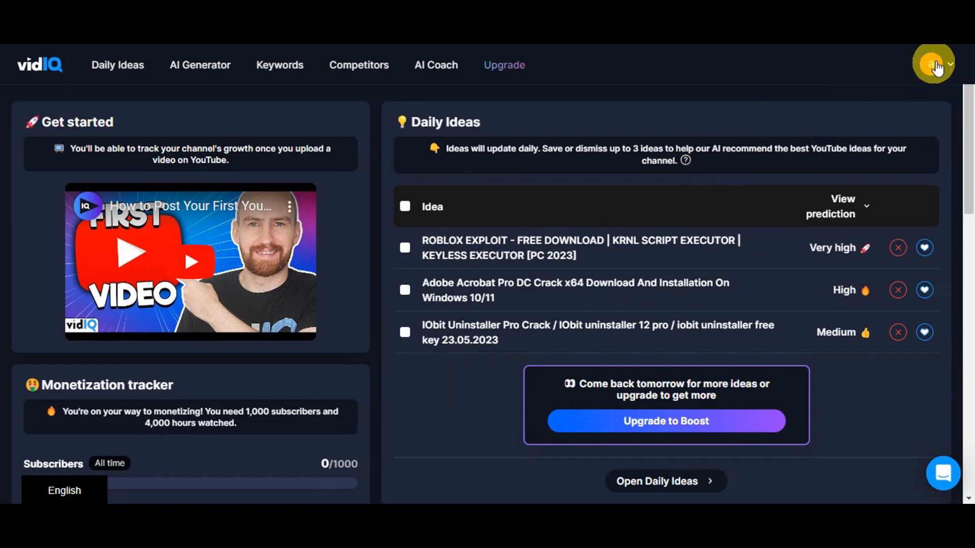
pyautogui.click(933, 64)
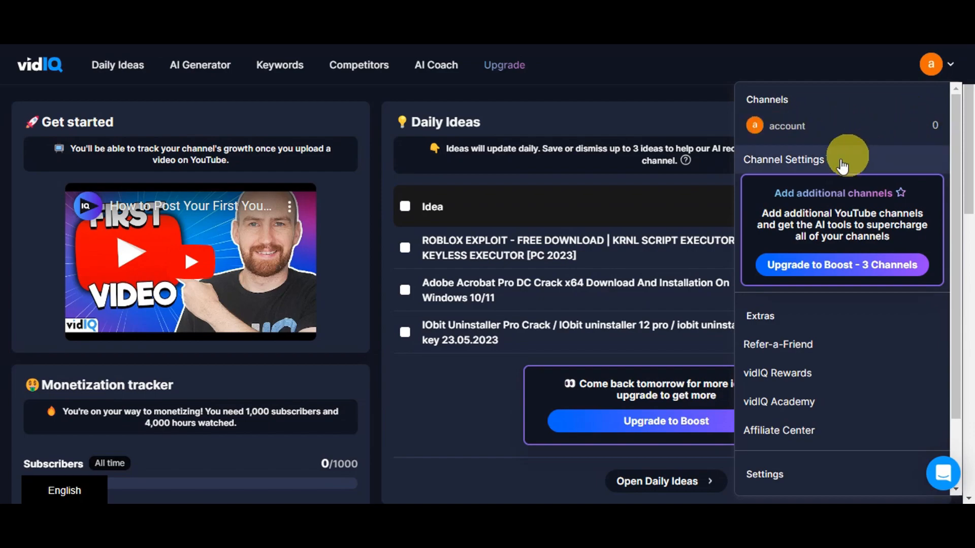
pyautogui.scroll(-3)
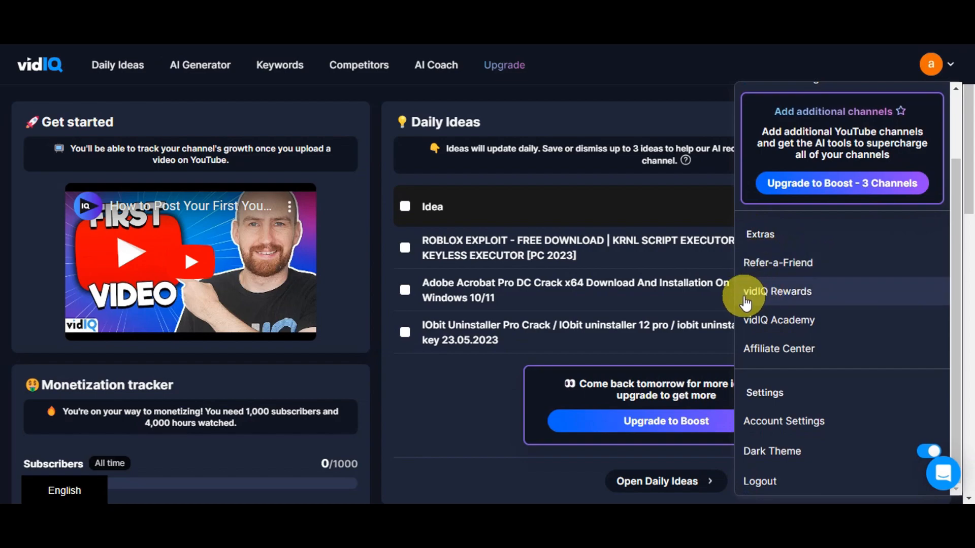
pyautogui.moveTo(819, 323)
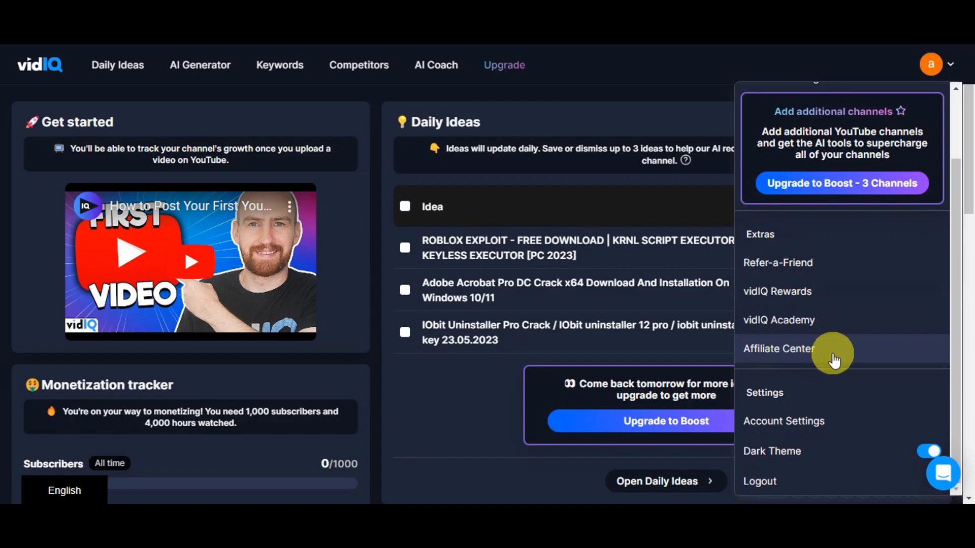
pyautogui.moveTo(811, 404)
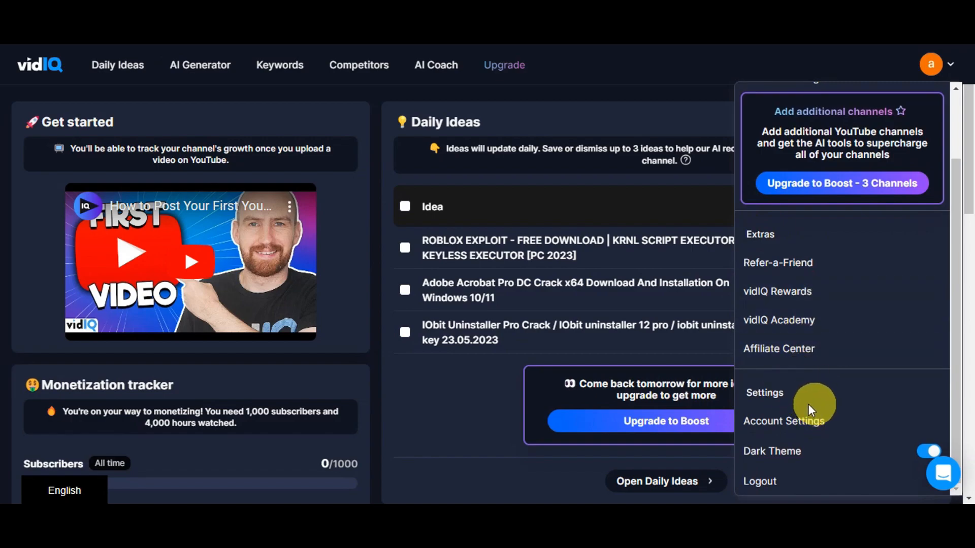
pyautogui.moveTo(802, 450)
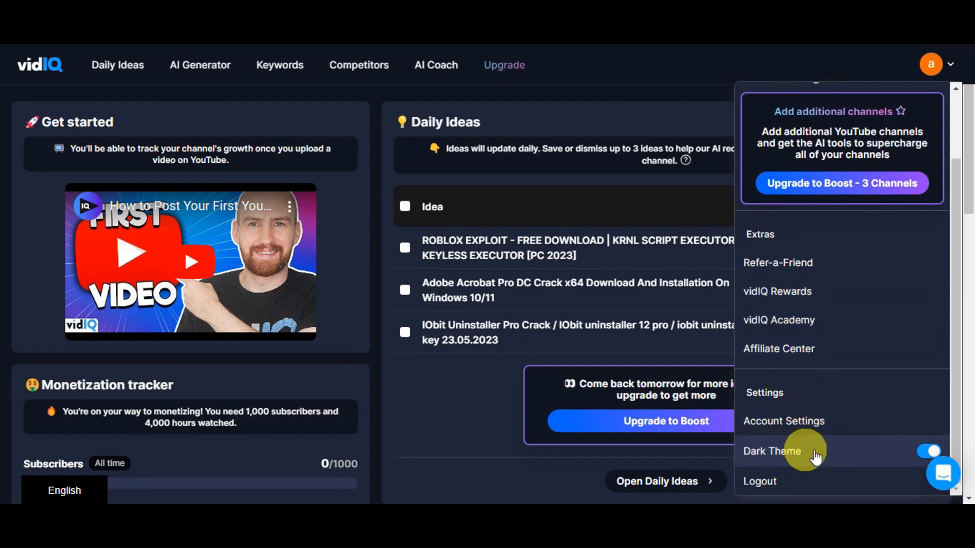
pyautogui.click(927, 450)
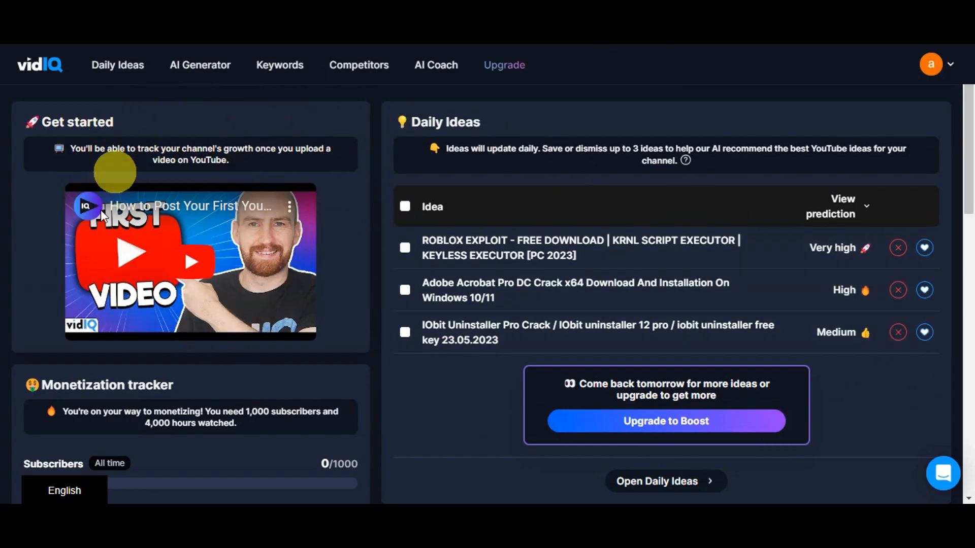
pyautogui.moveTo(270, 173)
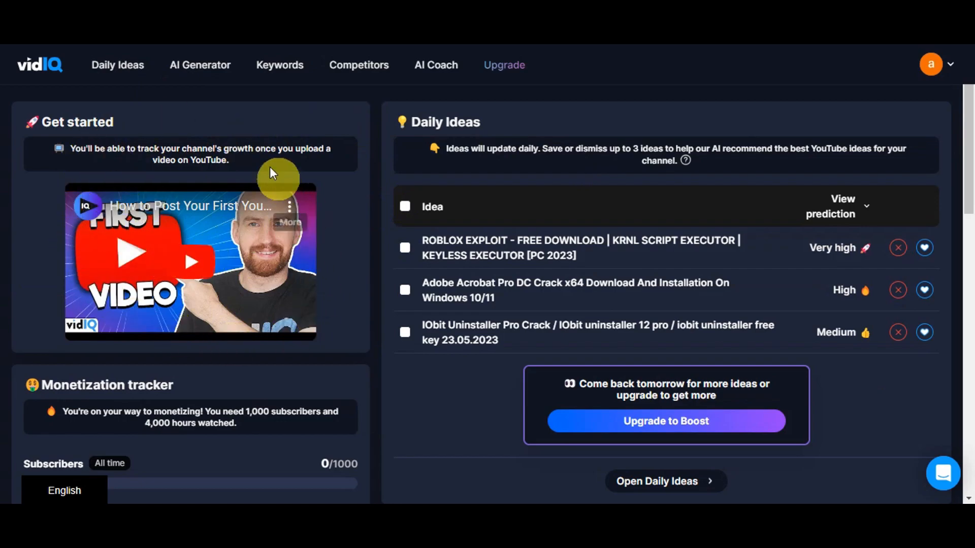
pyautogui.moveTo(298, 186)
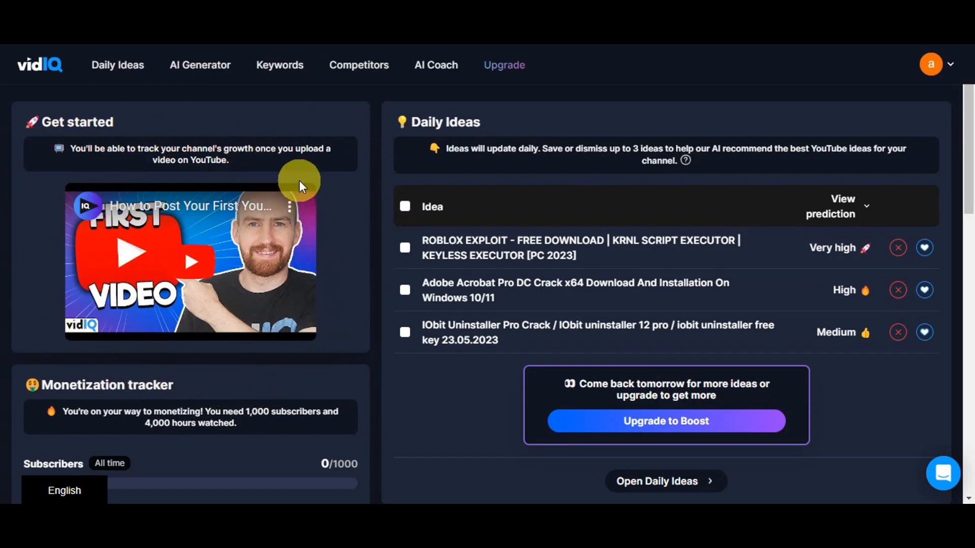
pyautogui.moveTo(99, 121)
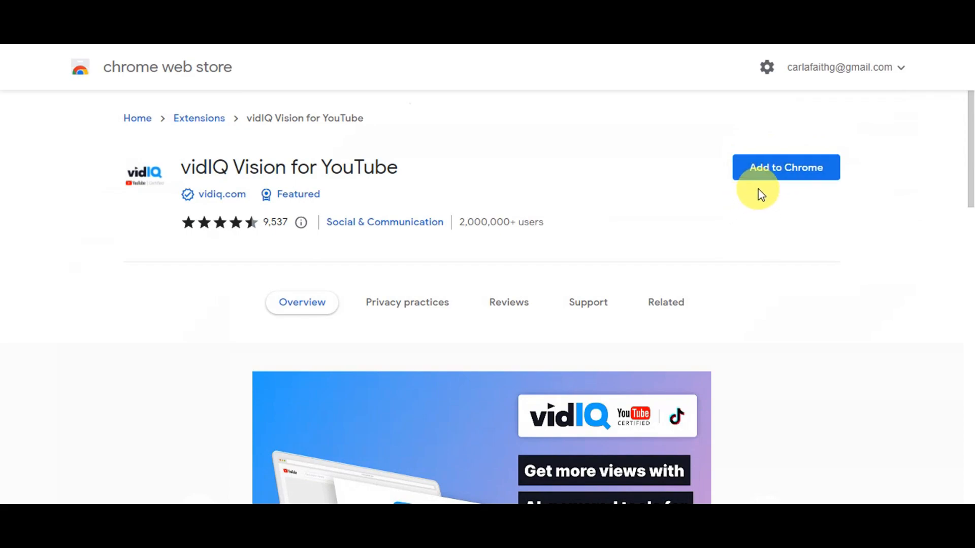
# - Add the vidIQ Vision for YouTube extension to Chrome and confirm its permissions
pyautogui.click(785, 167)
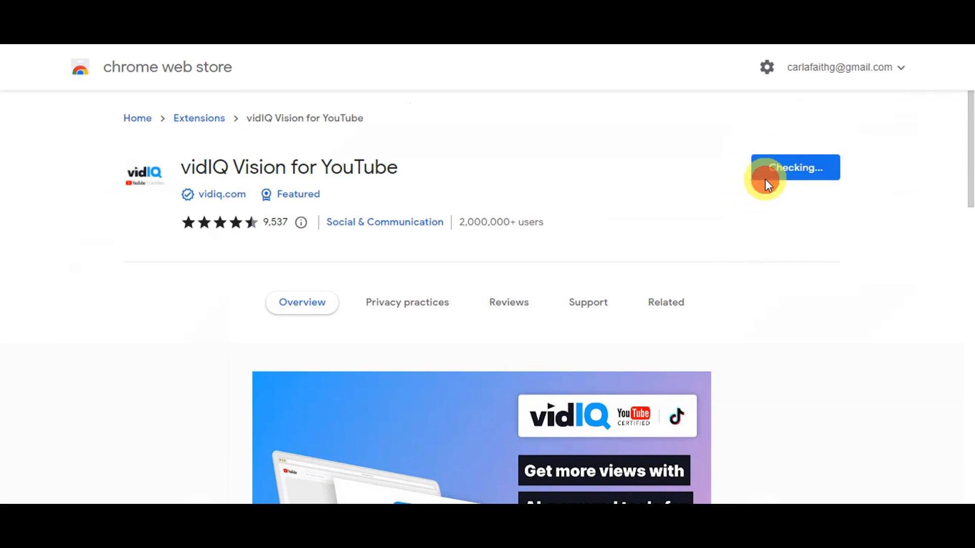
pyautogui.click(794, 167)
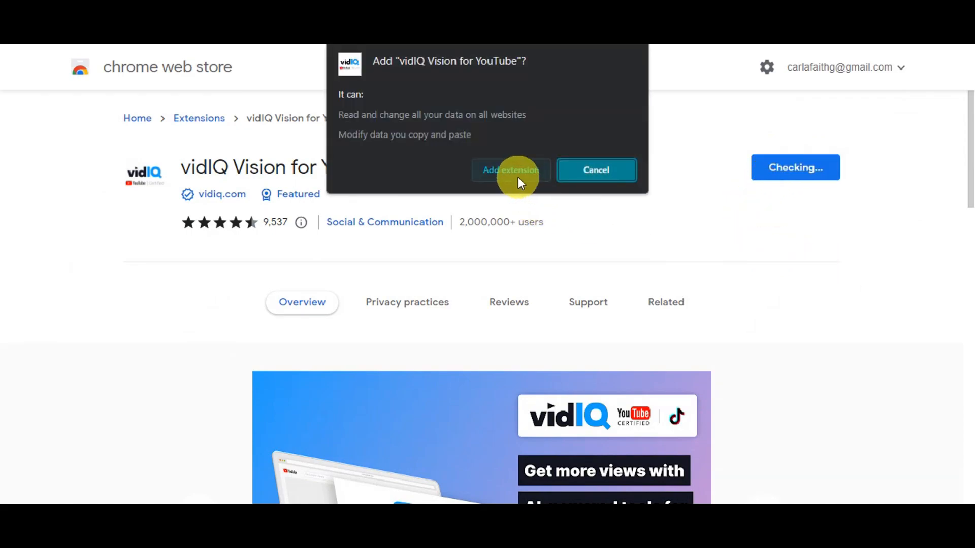
pyautogui.click(510, 170)
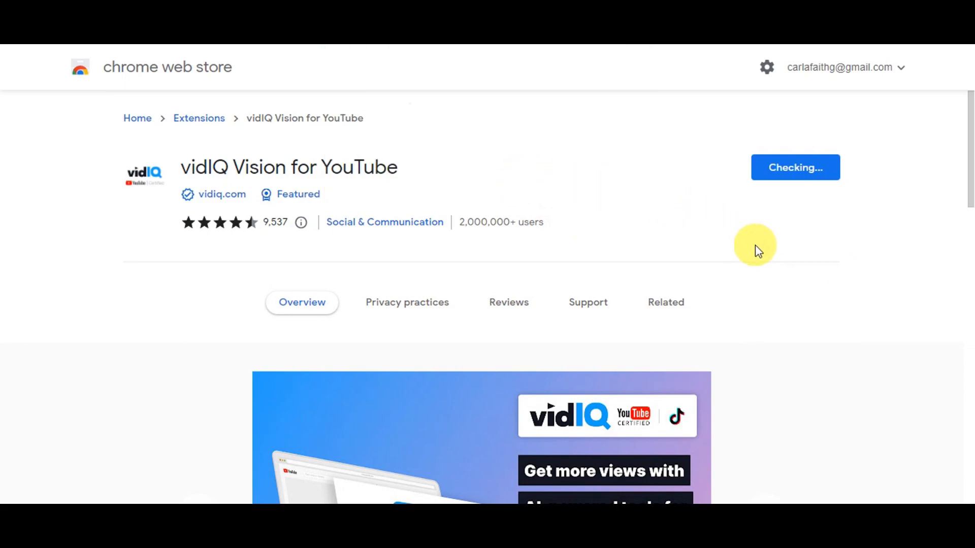
pyautogui.moveTo(750, 254)
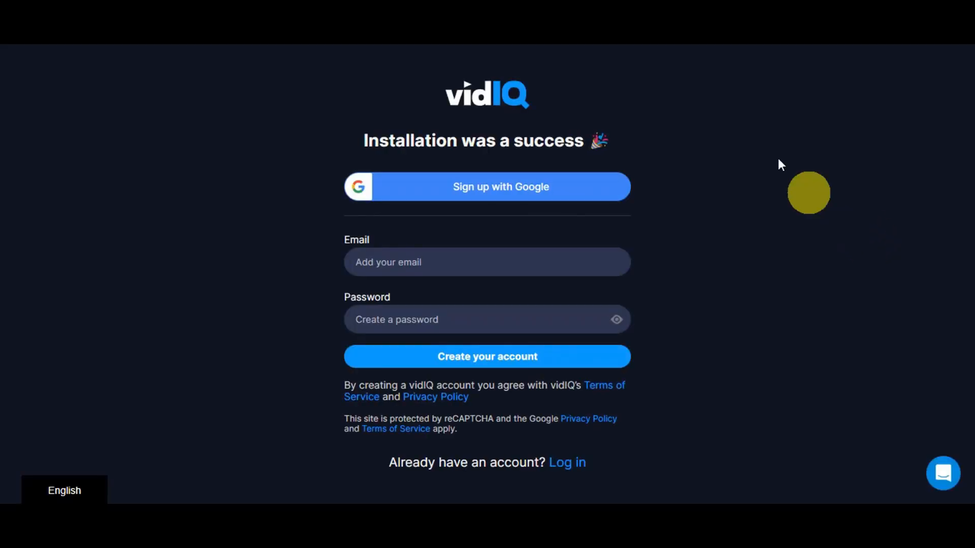
pyautogui.moveTo(557, 113)
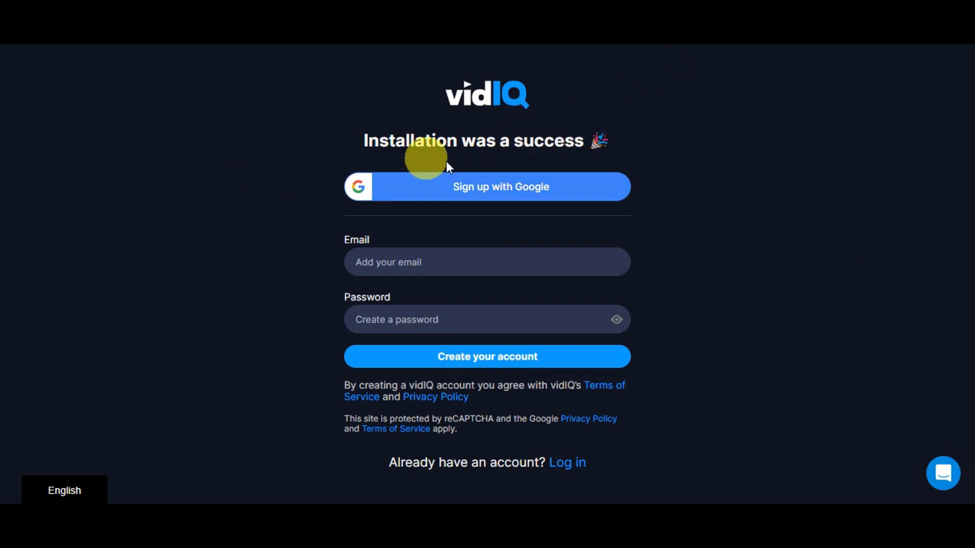
pyautogui.moveTo(600, 211)
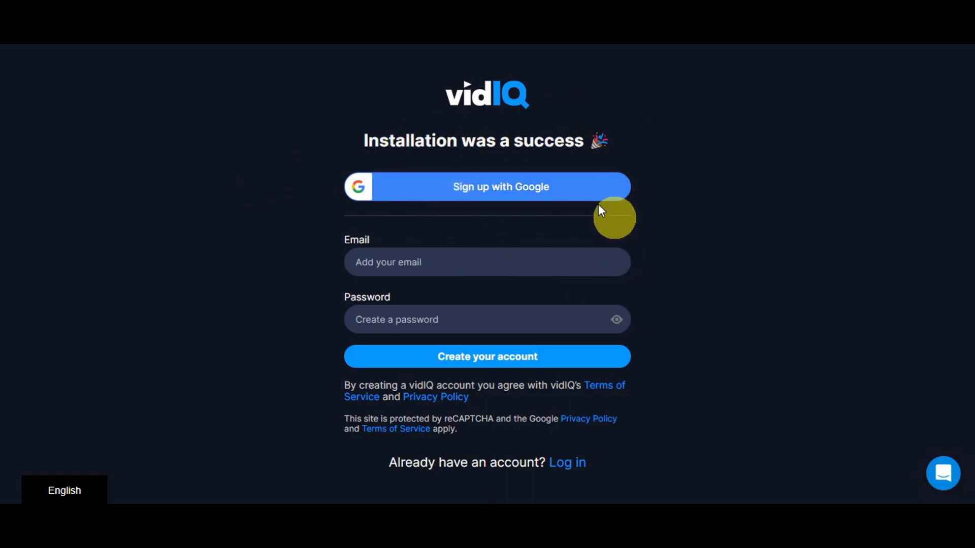
pyautogui.moveTo(499, 190)
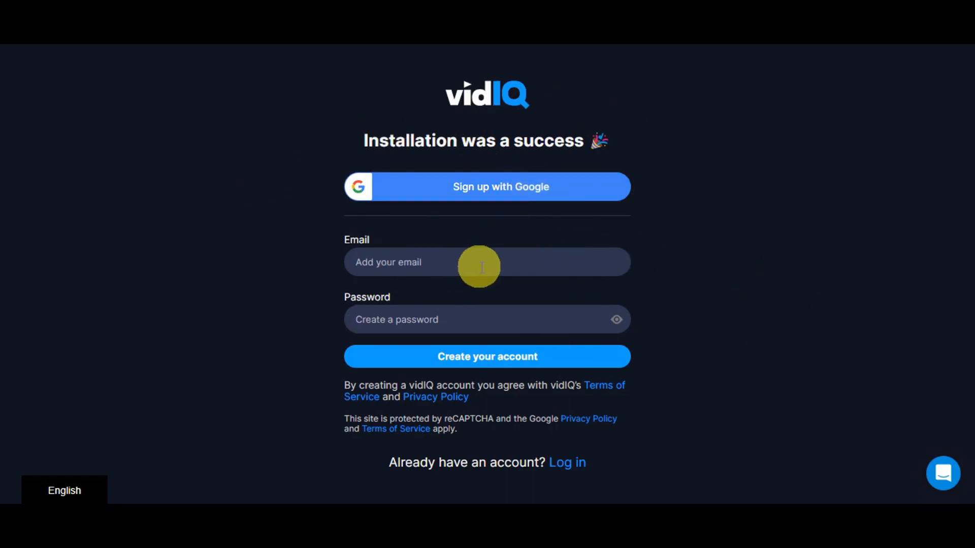
pyautogui.moveTo(519, 213)
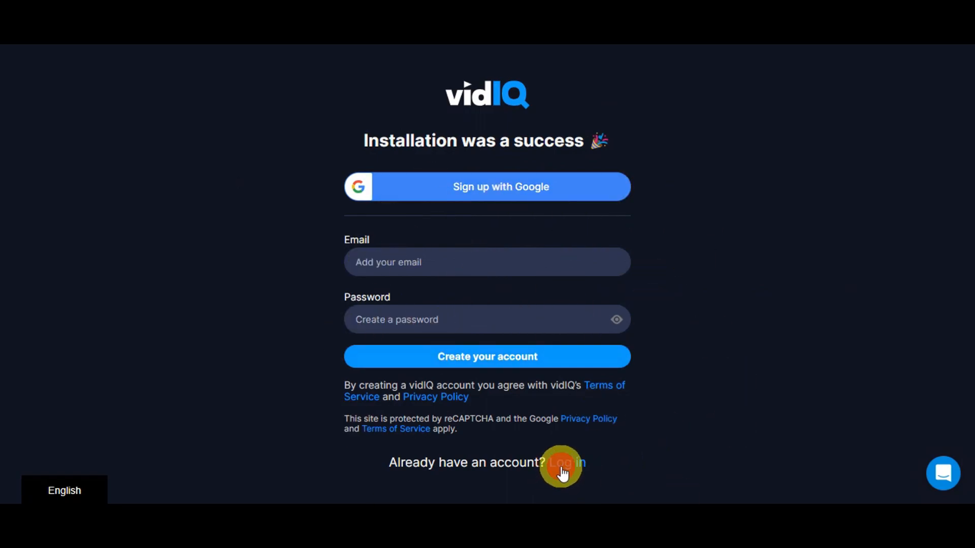
# - Choose 'Log in' under 'Already have an account?' on the installation-success page
pyautogui.click(566, 463)
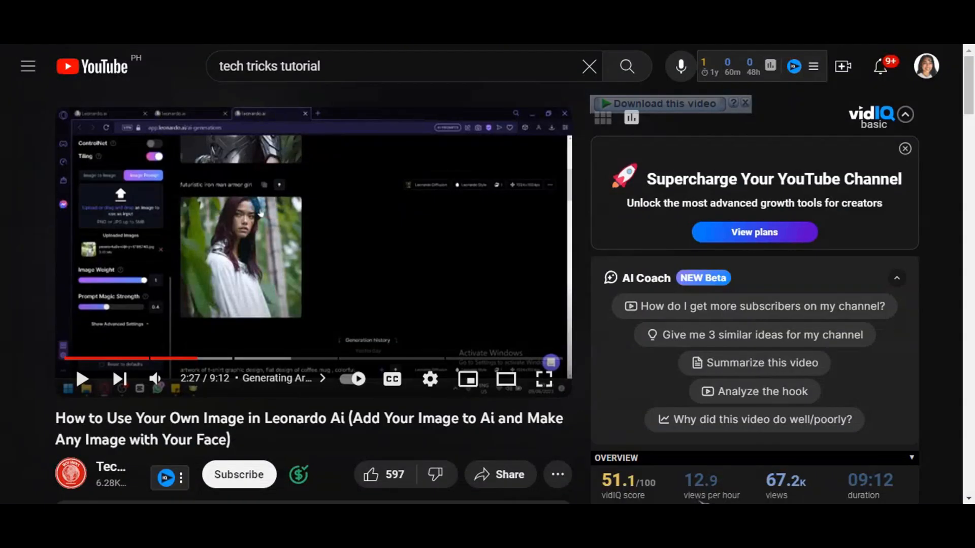
pyautogui.click(745, 103)
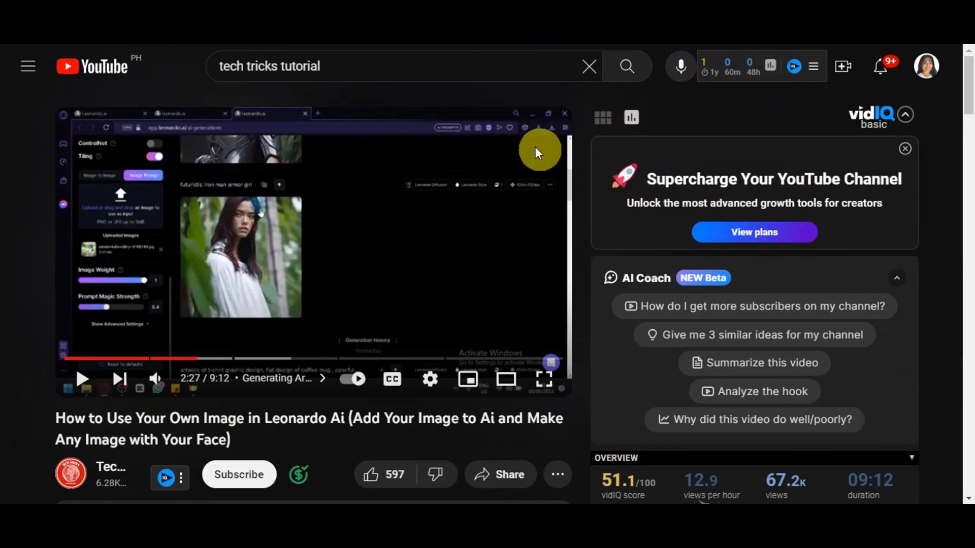
pyautogui.click(740, 67)
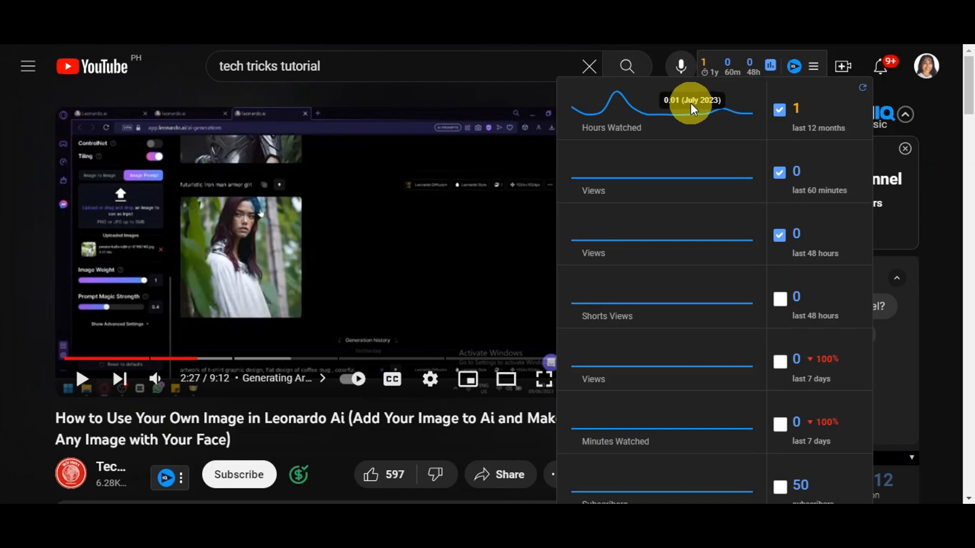
pyautogui.moveTo(665, 302)
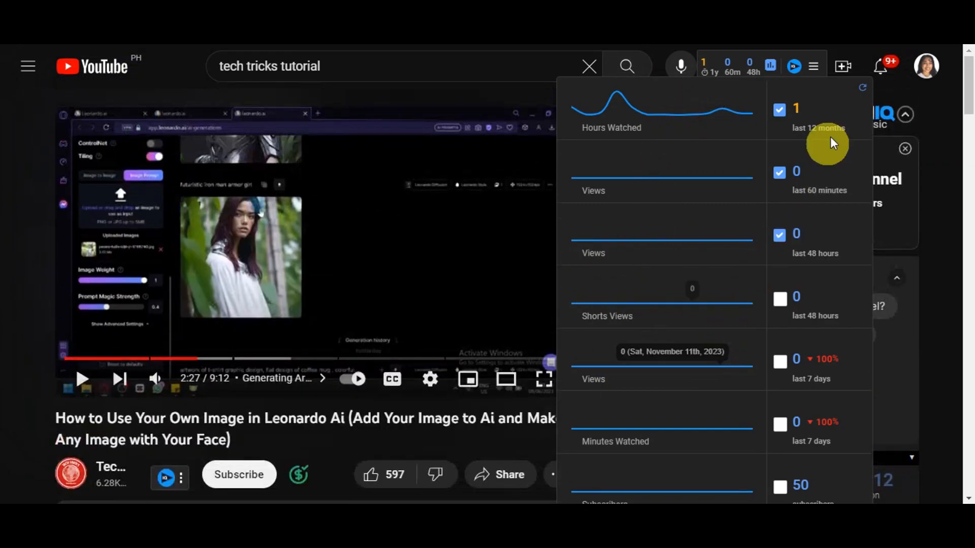
pyautogui.moveTo(863, 87)
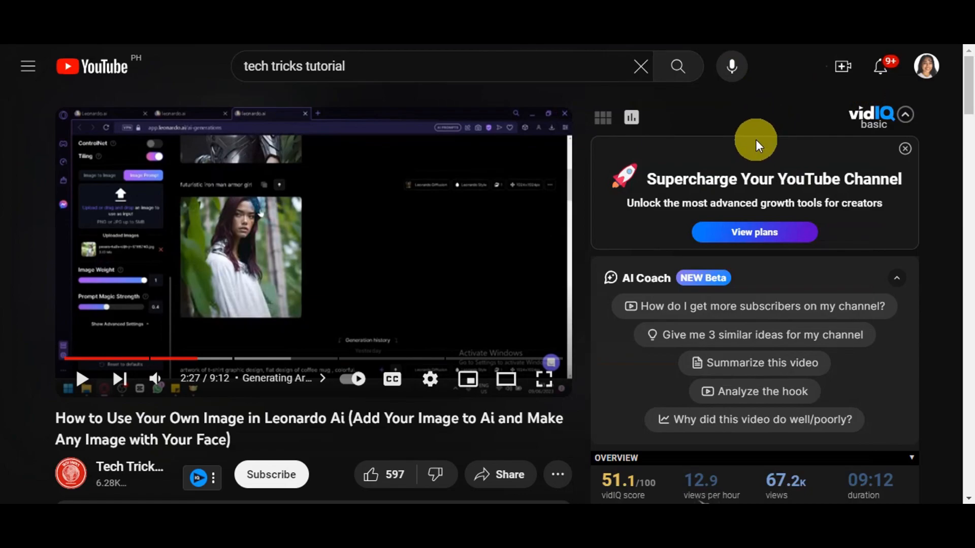
pyautogui.moveTo(905, 118)
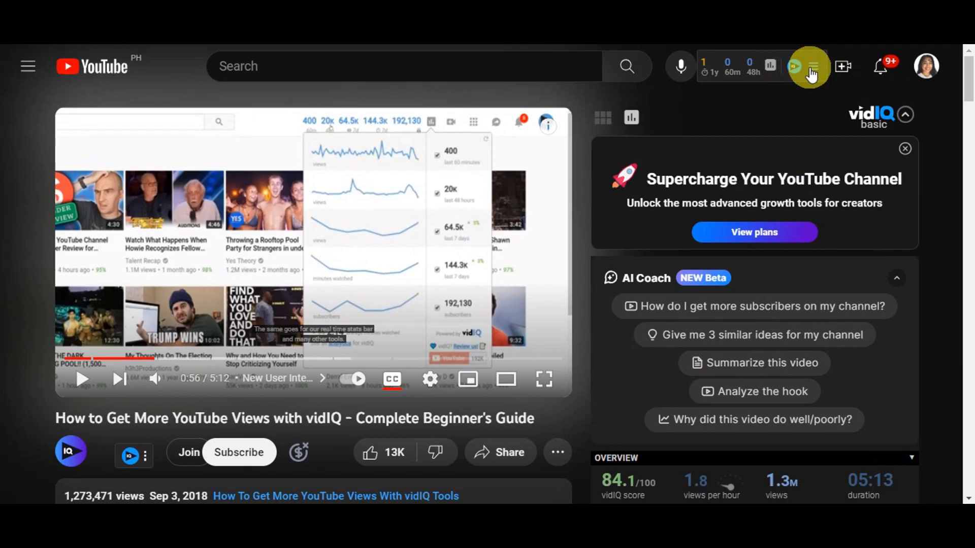
# - Show the vidIQ header menu listing Daily Ideas, Competitors and other tools
pyautogui.click(810, 66)
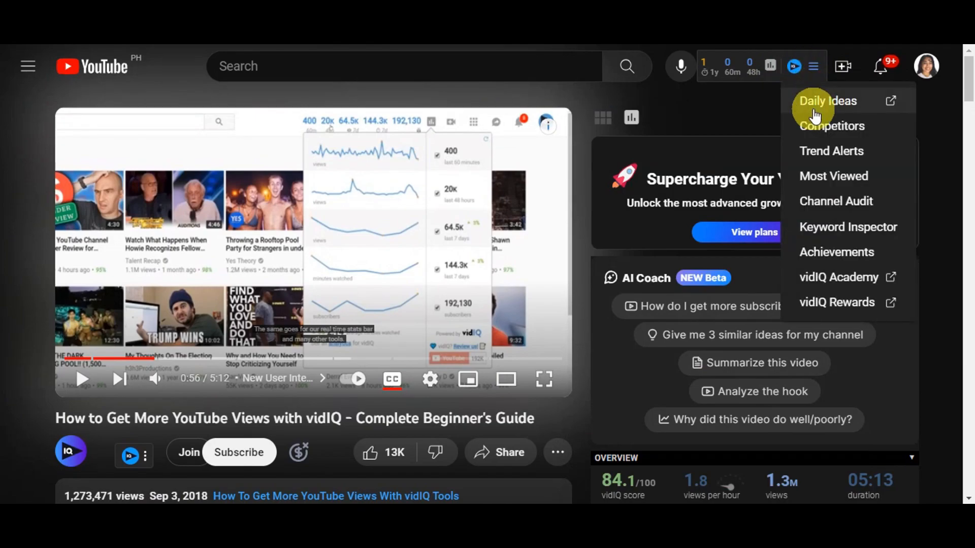
pyautogui.moveTo(832, 150)
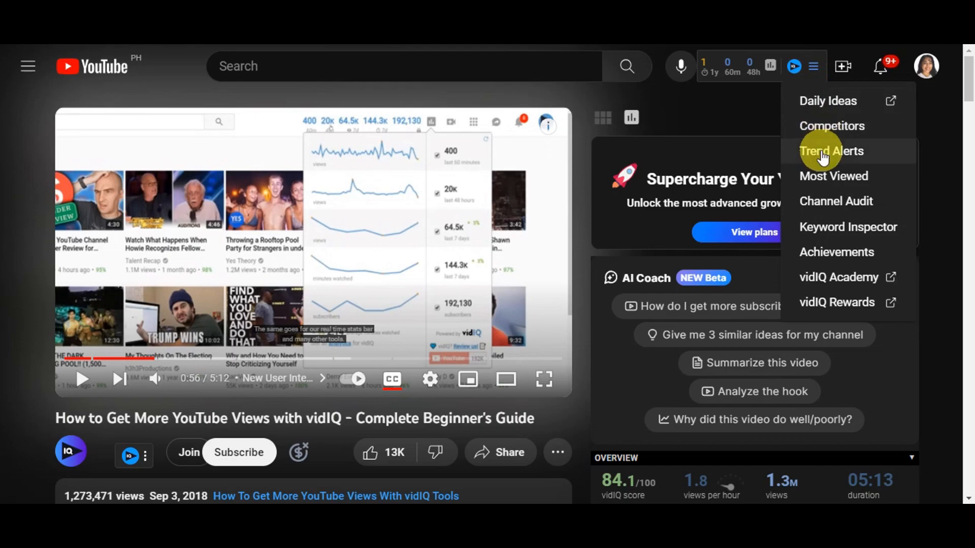
pyautogui.moveTo(823, 205)
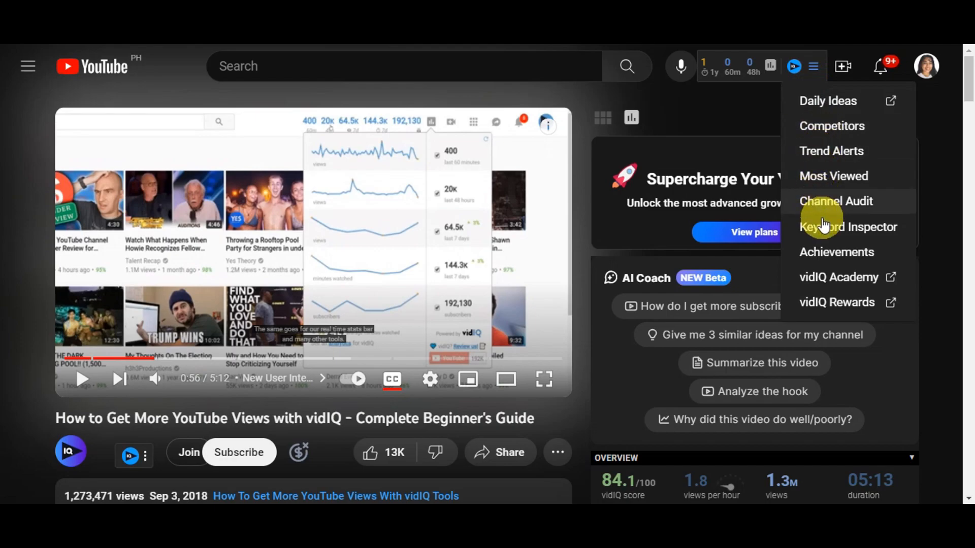
pyautogui.moveTo(820, 251)
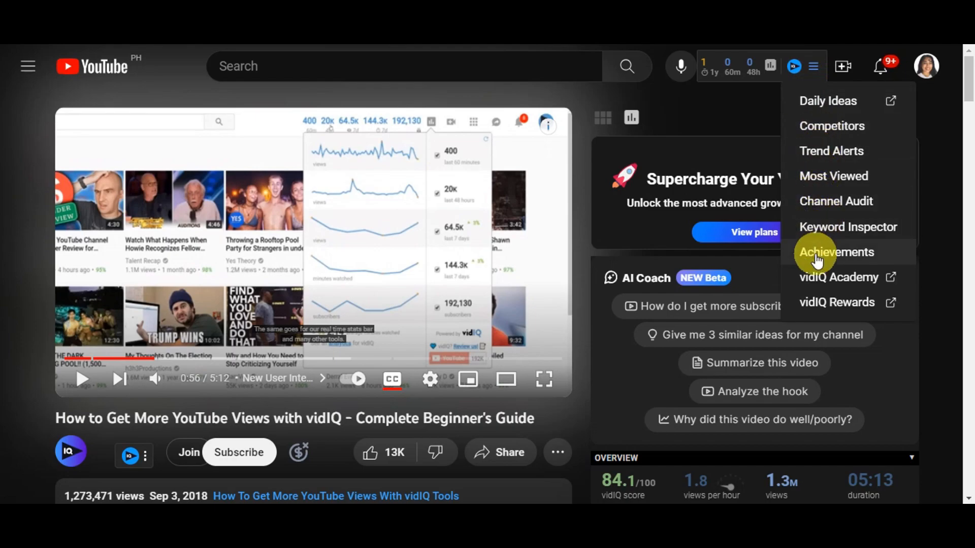
pyautogui.moveTo(817, 302)
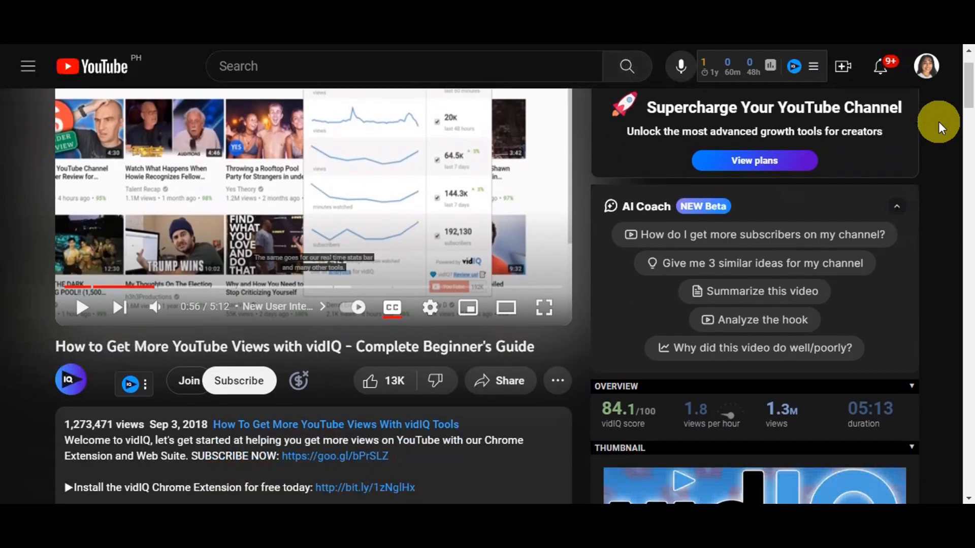
# - Reveal the vidIQ menu beside the channel name offering Advanced Embed and Add competitor
pyautogui.scroll(-3)
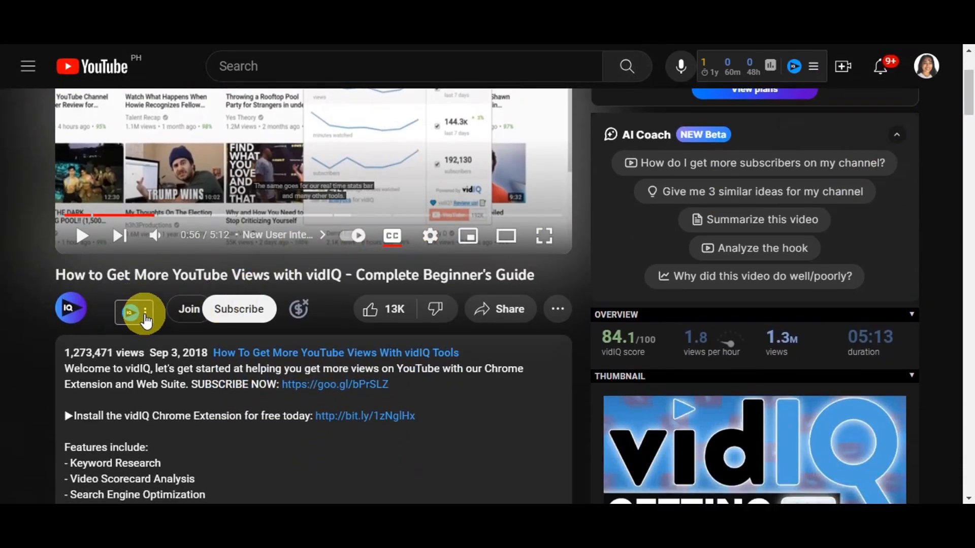
pyautogui.click(143, 308)
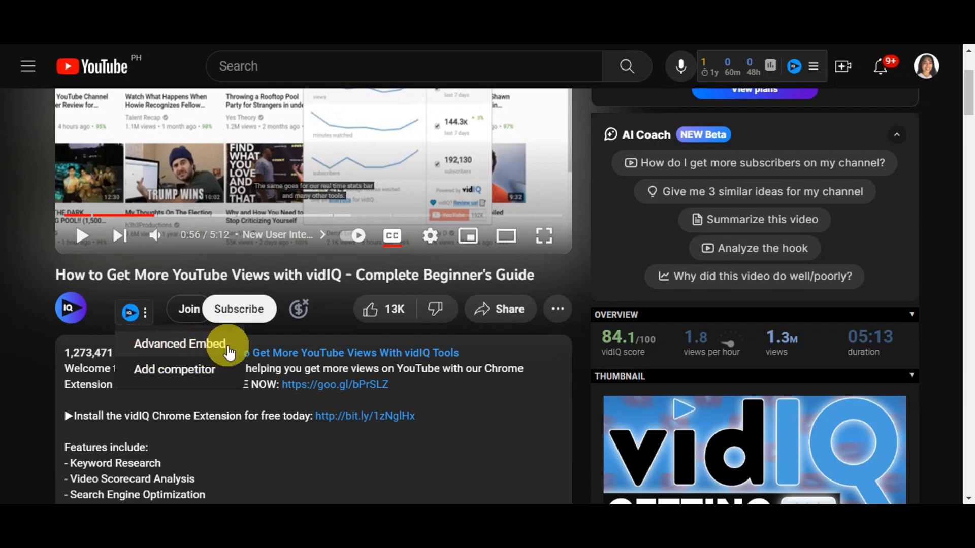
pyautogui.moveTo(140, 385)
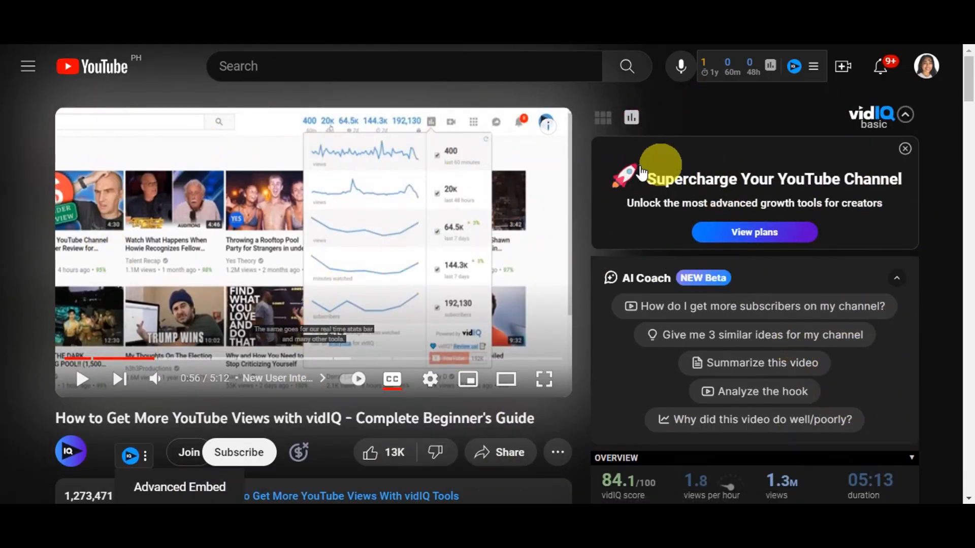
pyautogui.moveTo(703, 128)
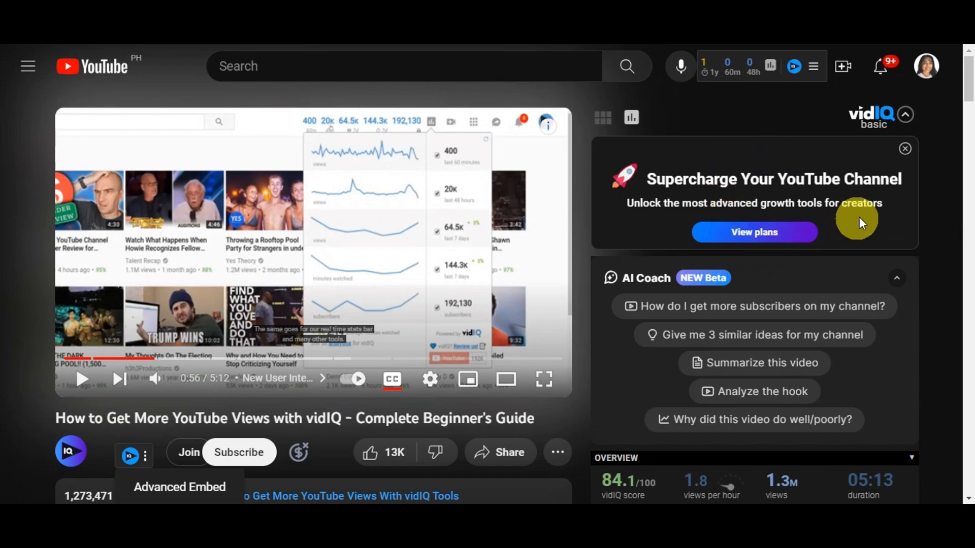
pyautogui.moveTo(668, 192)
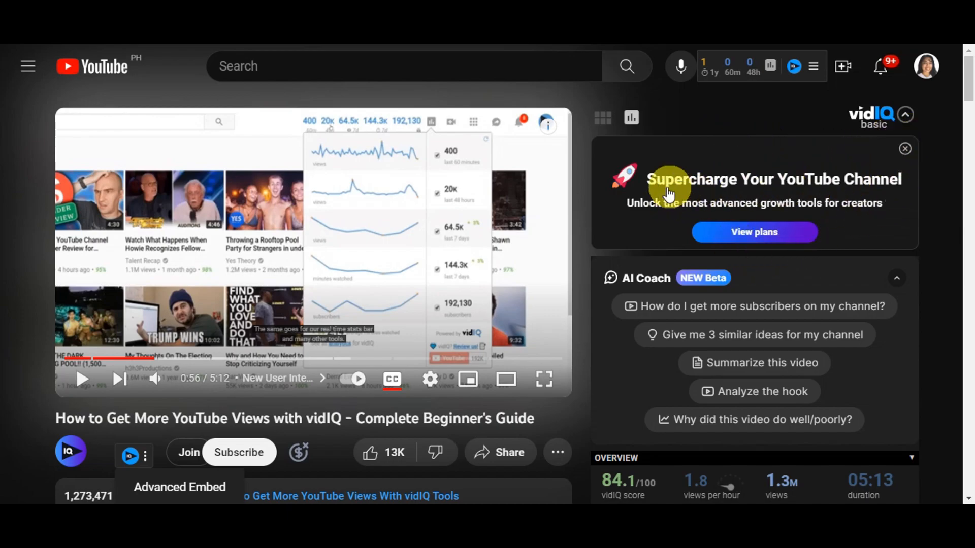
pyautogui.moveTo(652, 218)
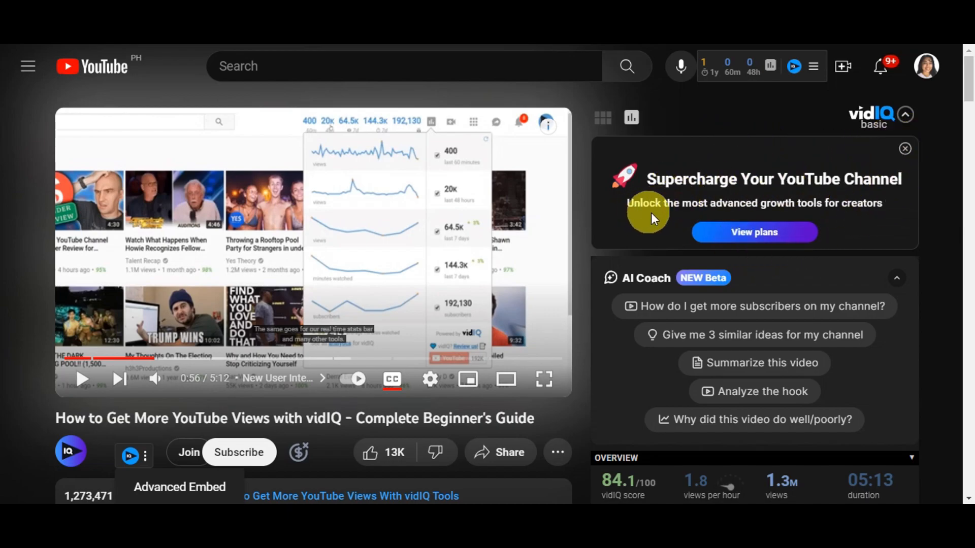
pyautogui.moveTo(870, 209)
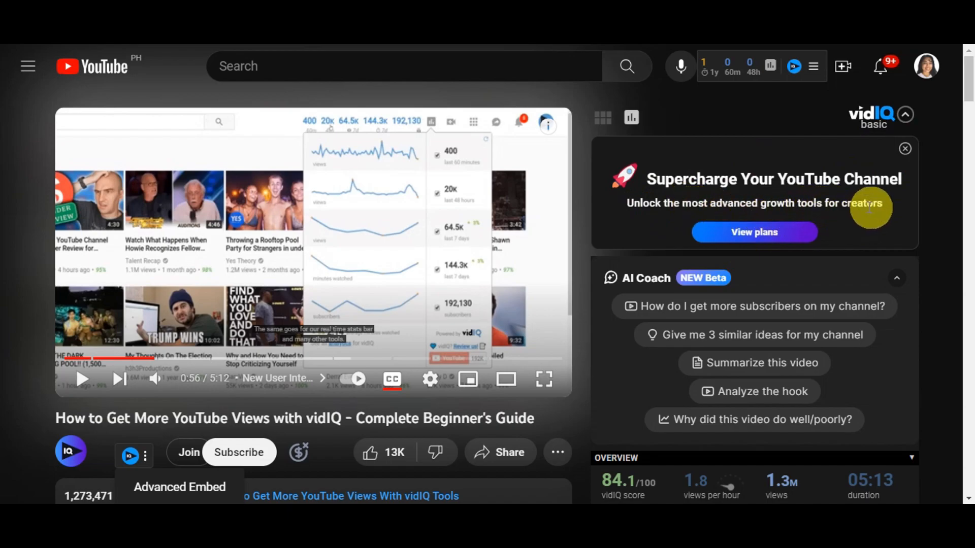
pyautogui.moveTo(772, 196)
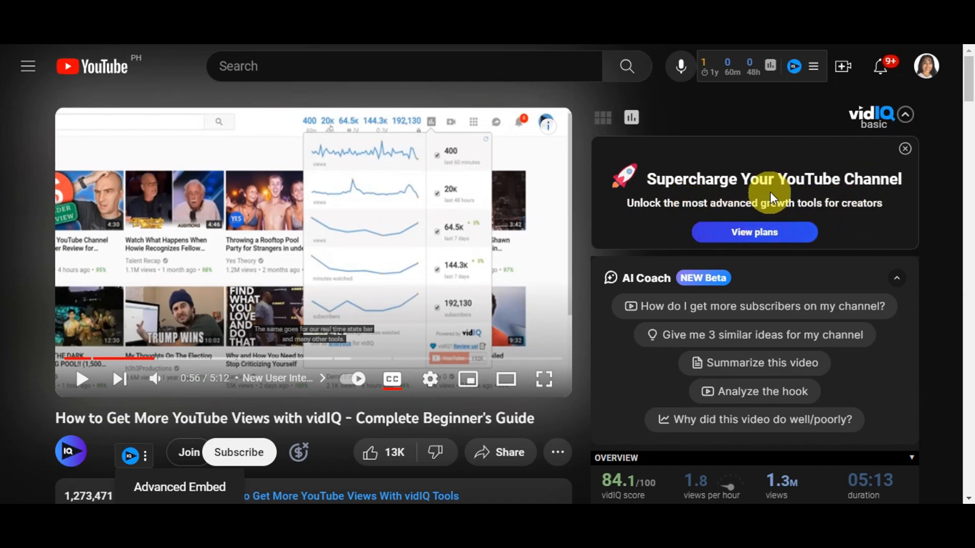
pyautogui.scroll(-3)
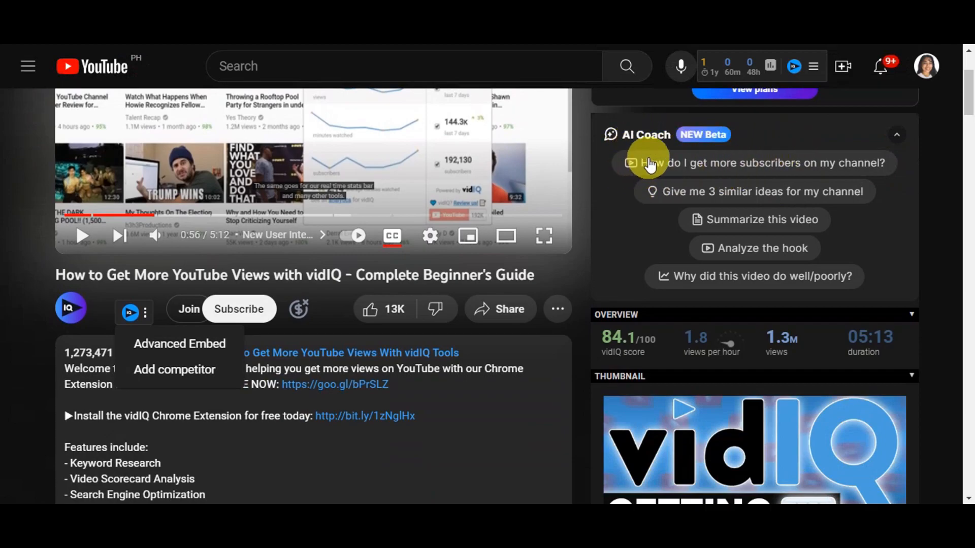
pyautogui.moveTo(752, 199)
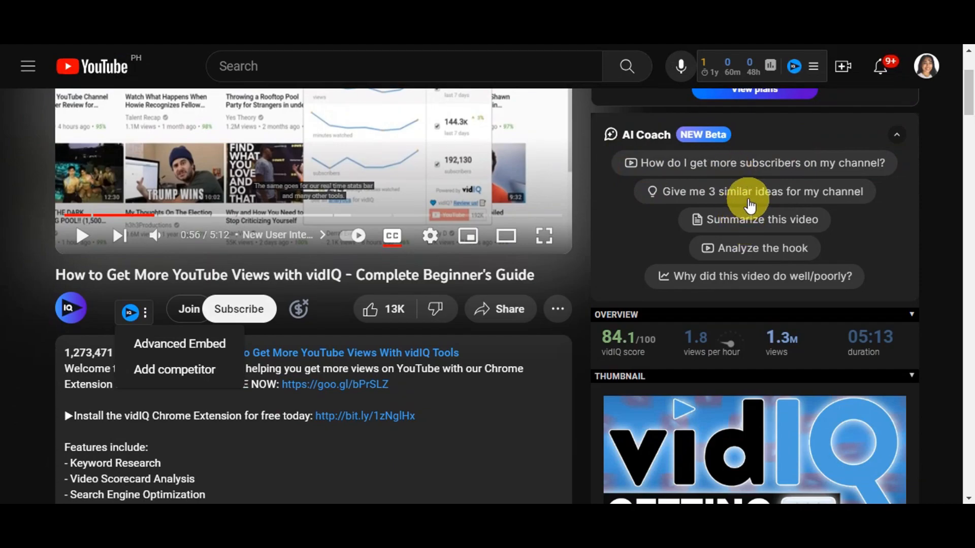
pyautogui.moveTo(454, 152)
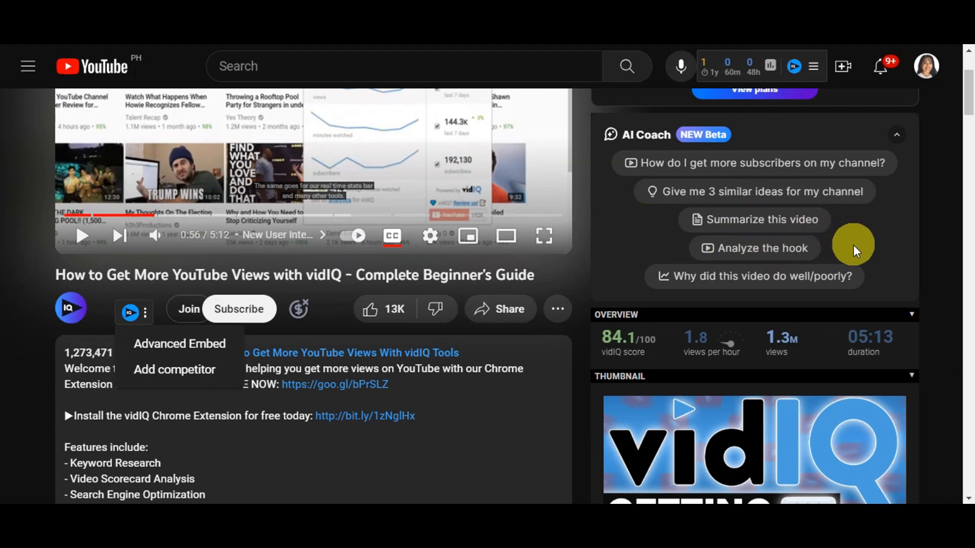
# - Scroll the vidIQ sidebar to the overview scores, thumbnail preview and social engagement rate
pyautogui.scroll(-3)
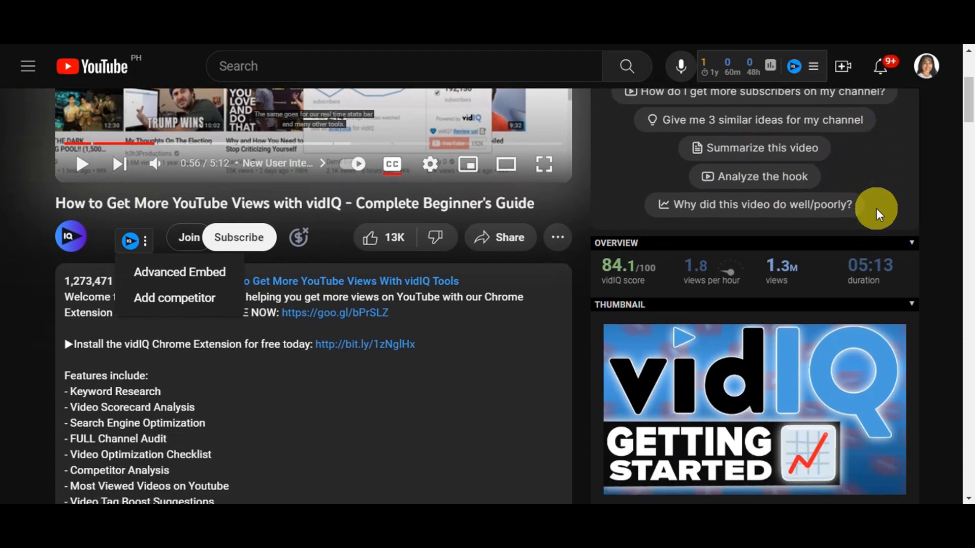
pyautogui.scroll(-3)
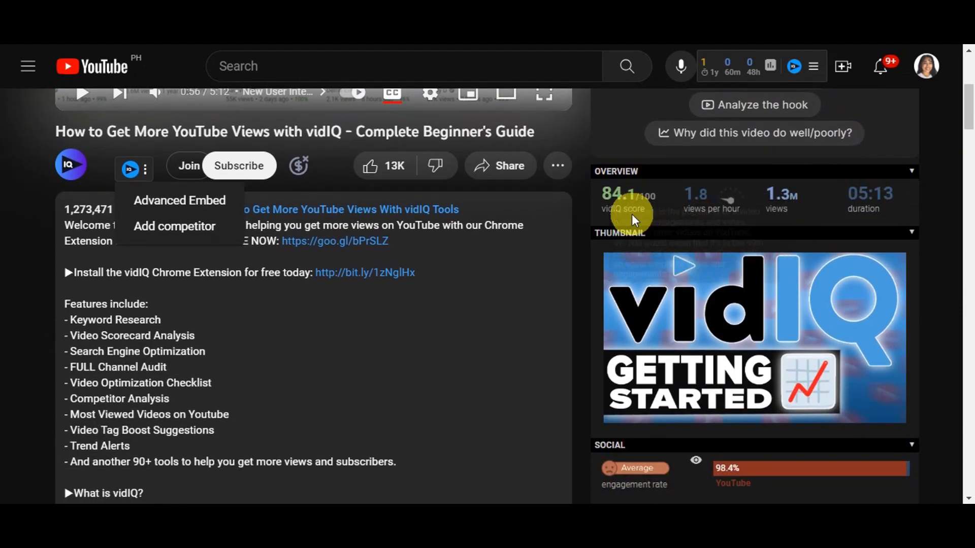
pyautogui.moveTo(631, 214)
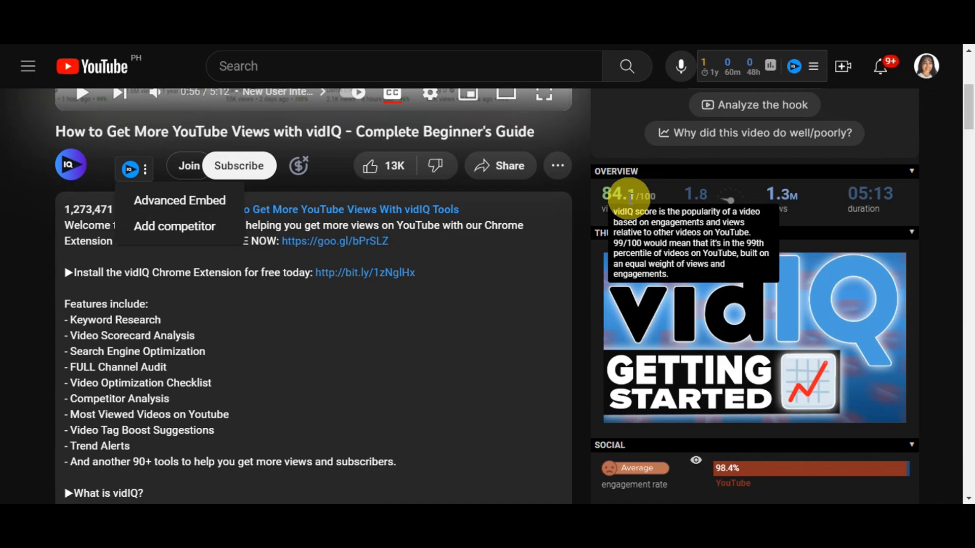
pyautogui.moveTo(695, 194)
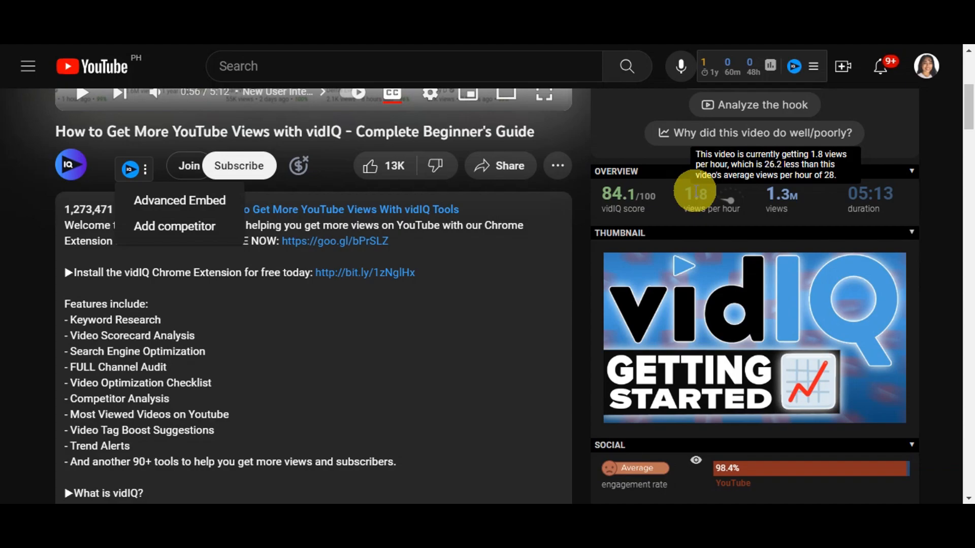
pyautogui.moveTo(740, 199)
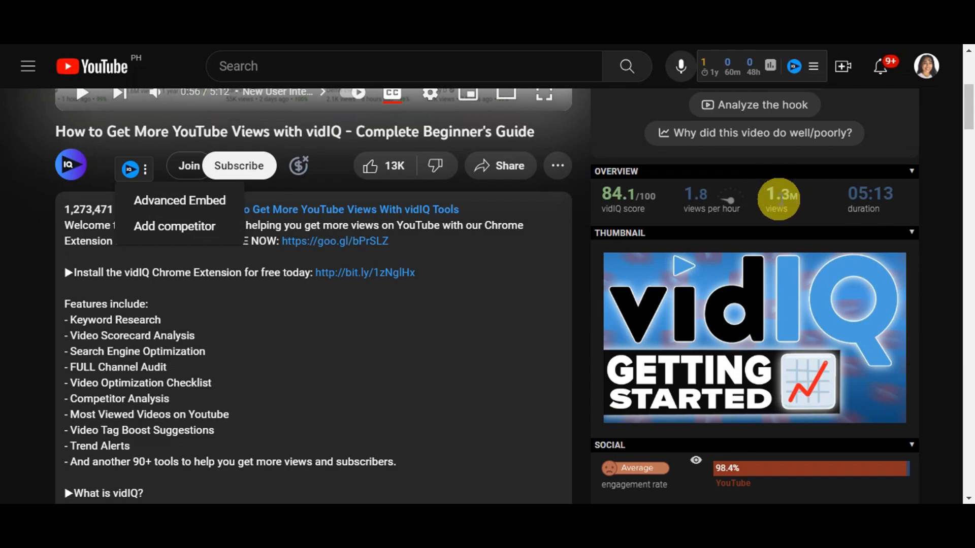
pyautogui.moveTo(871, 199)
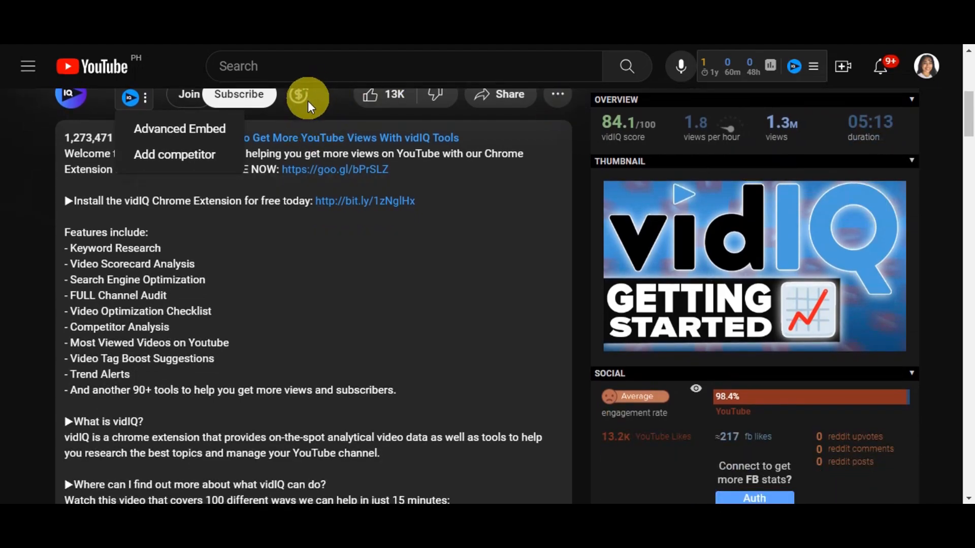
pyautogui.moveTo(750, 252)
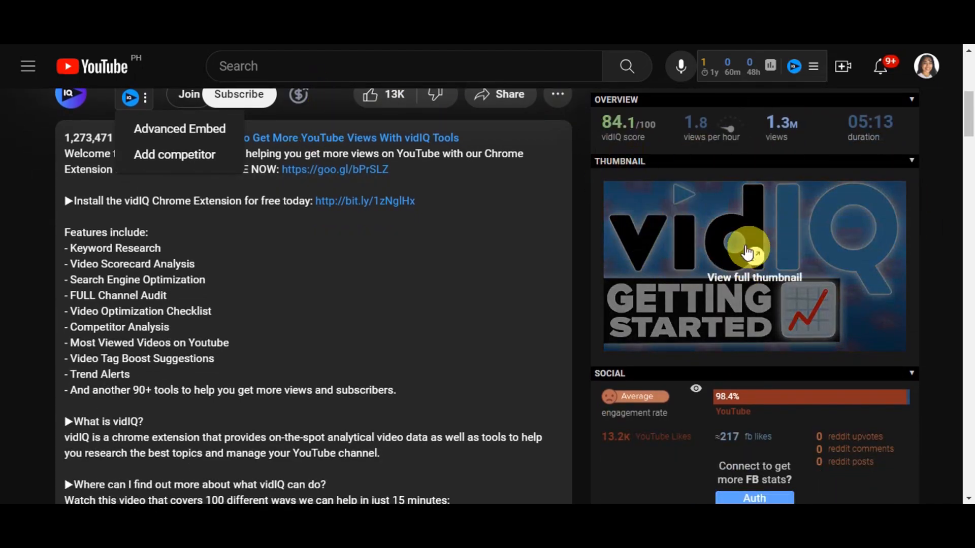
# - Scroll the vidIQ sidebar past the Social engagement panel to the SEO score and views comparison chart
pyautogui.scroll(-3)
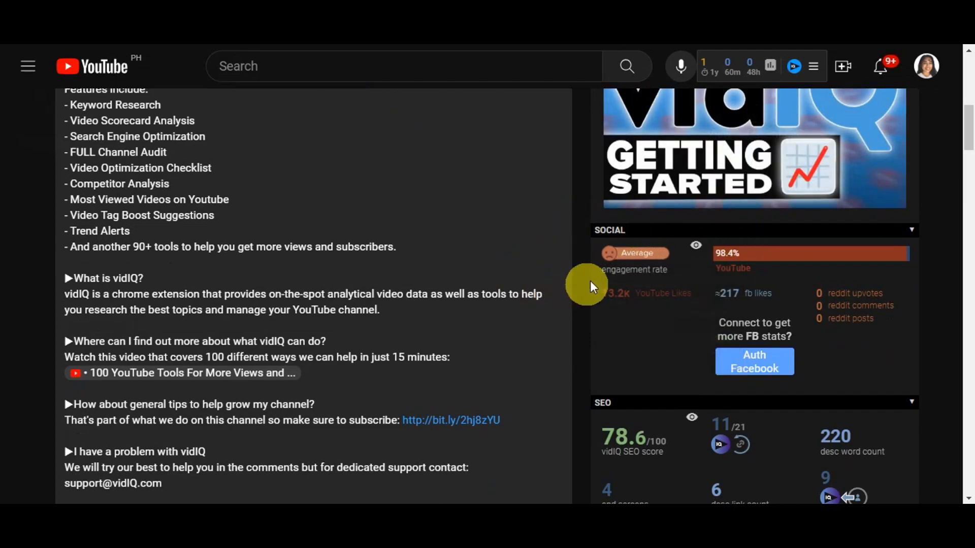
pyautogui.moveTo(633, 253)
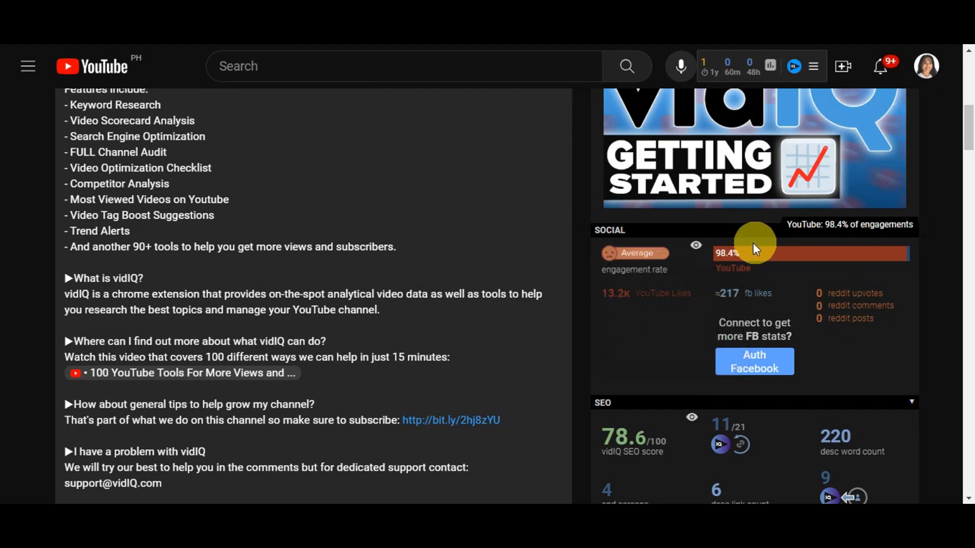
pyautogui.scroll(-3)
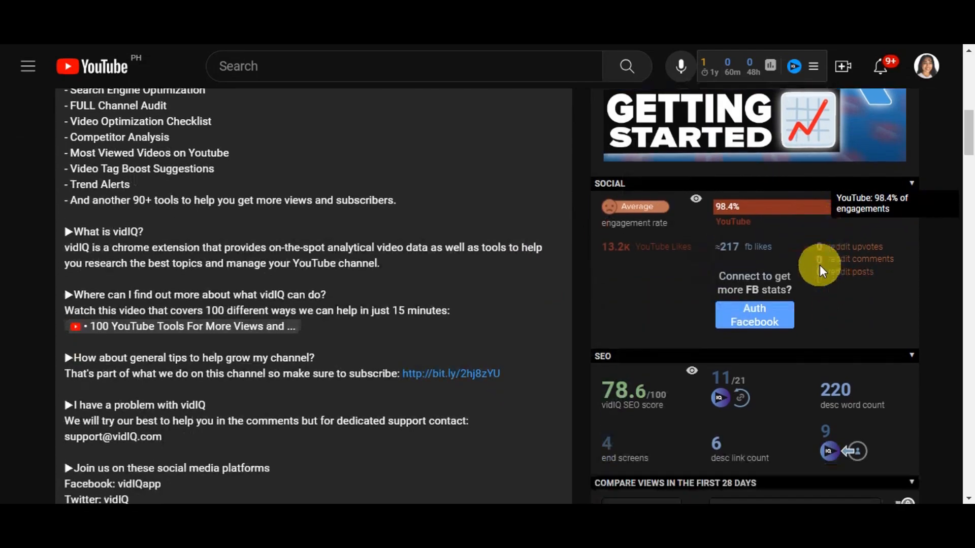
pyautogui.scroll(-3)
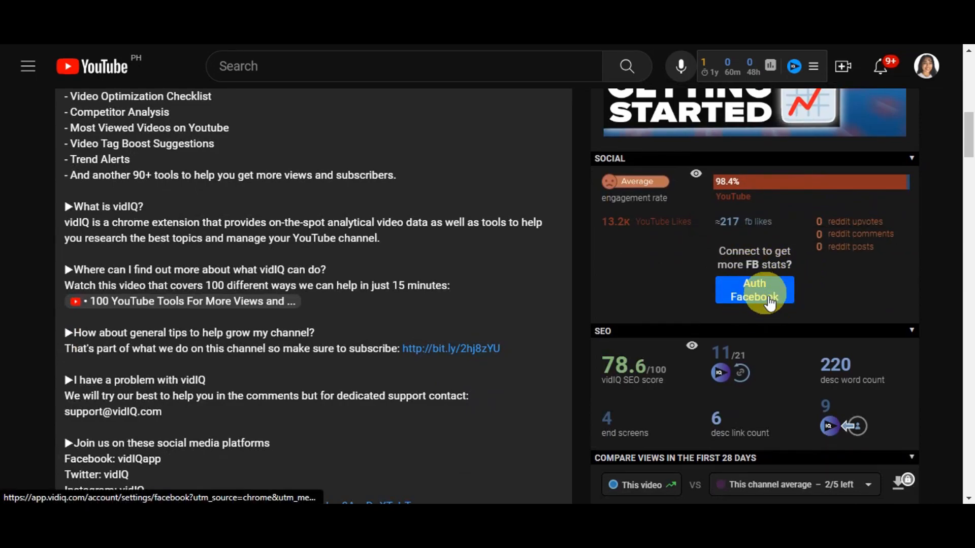
pyautogui.scroll(-3)
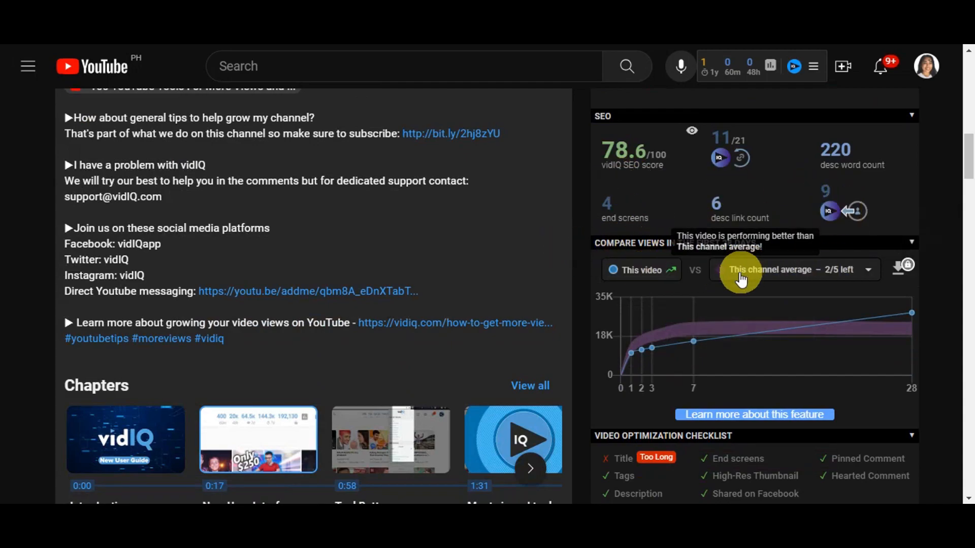
# - Scroll through the Video Optimization Checklist, Channel stats and Video/Channel Tags panels, ending near AI Coach
pyautogui.scroll(-3)
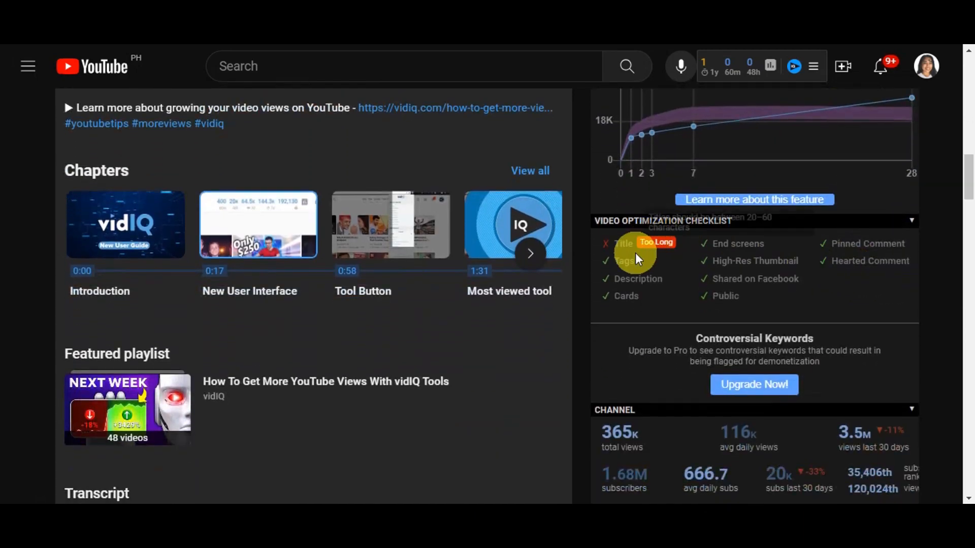
pyautogui.scroll(-3)
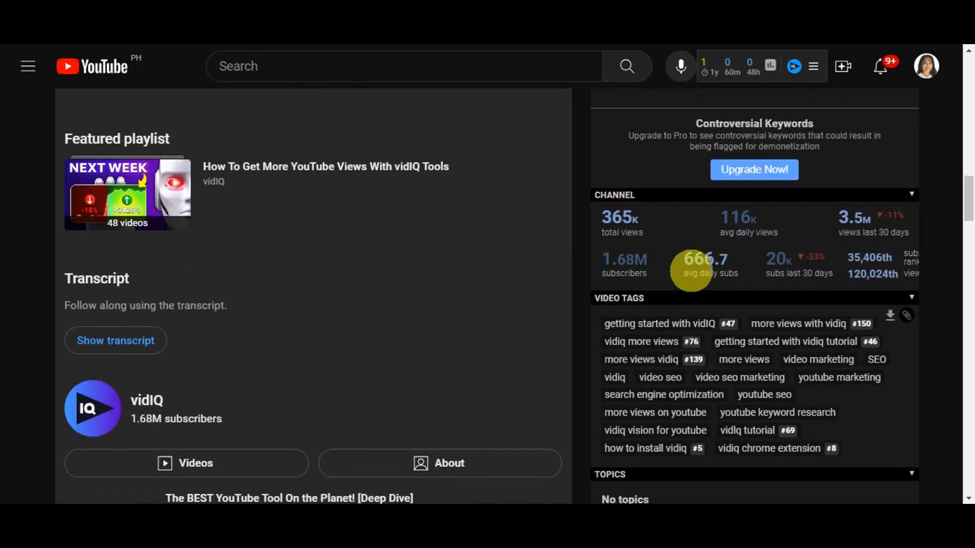
pyautogui.scroll(-3)
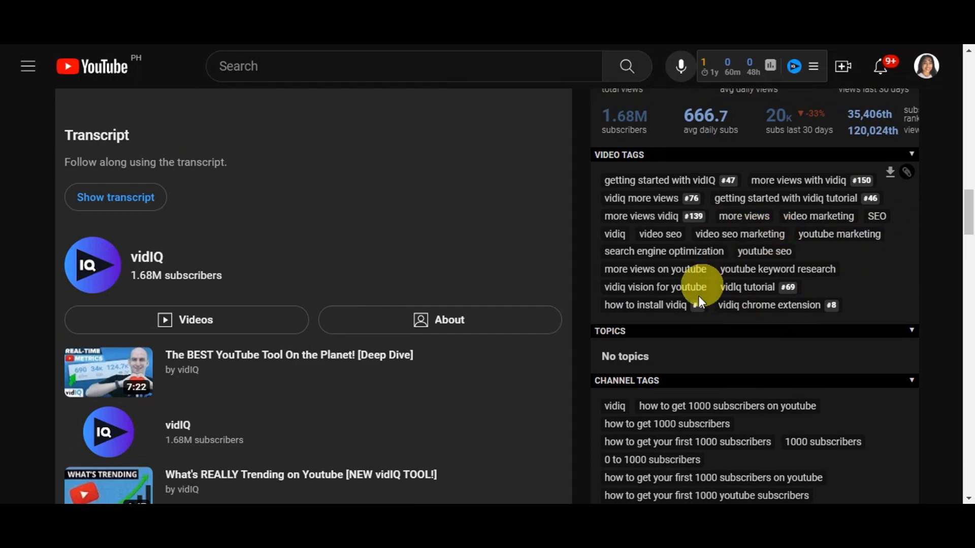
pyautogui.scroll(-3)
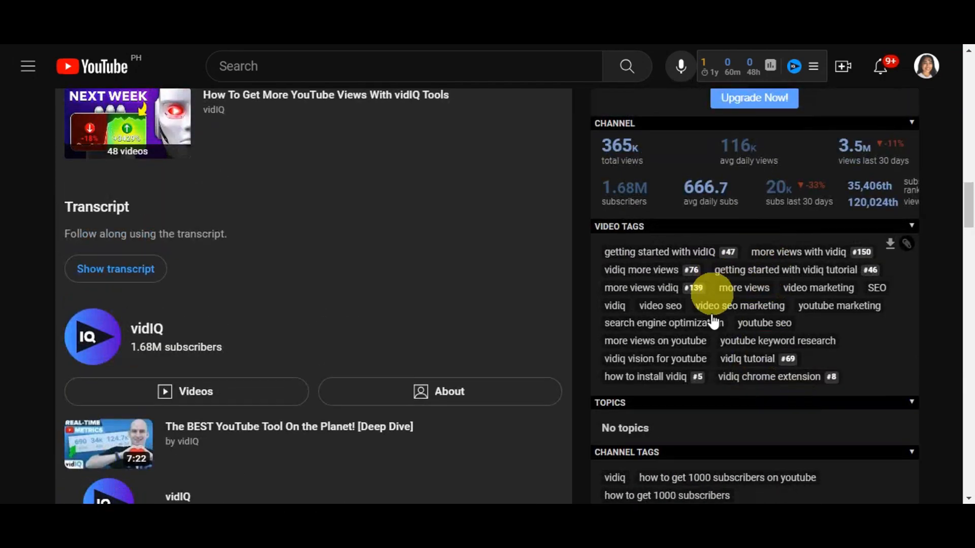
pyautogui.scroll(-3)
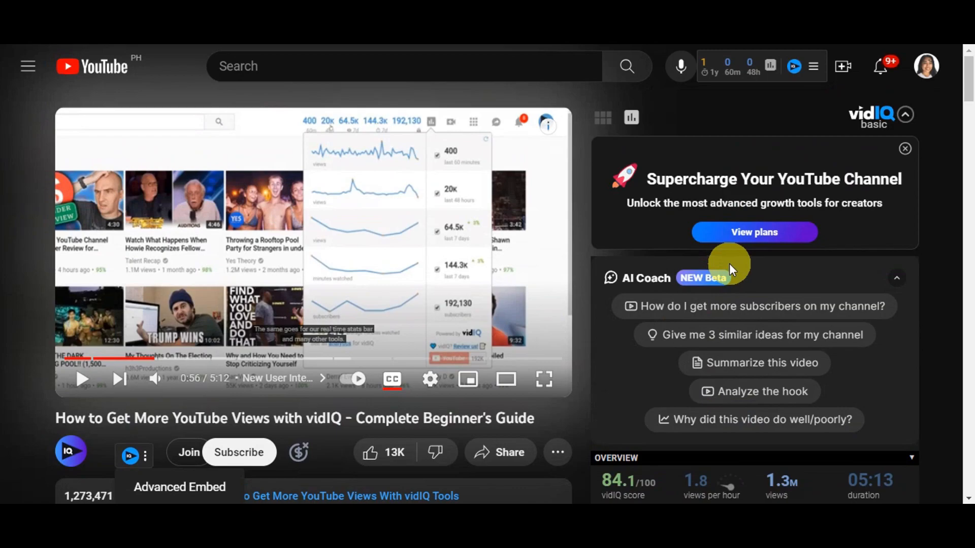
pyautogui.moveTo(671, 193)
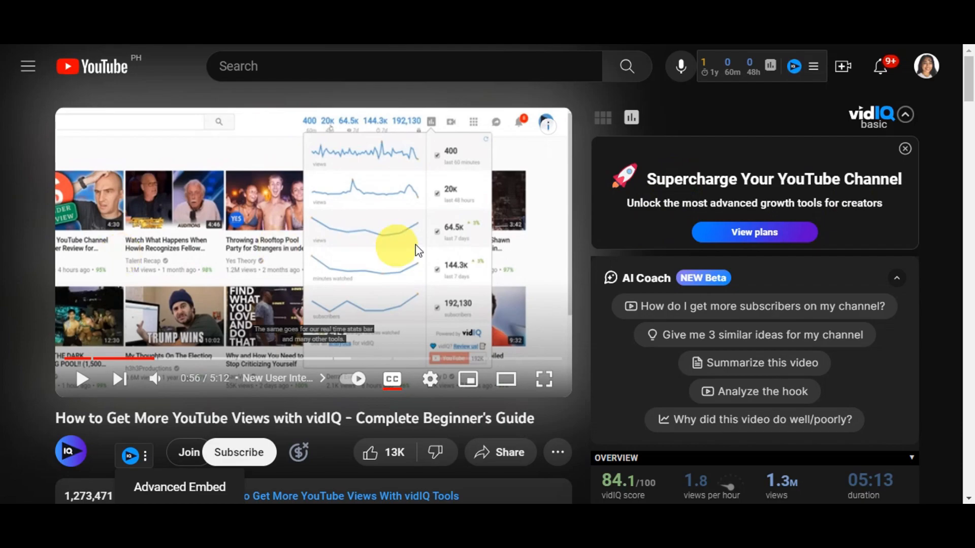
pyautogui.moveTo(721, 169)
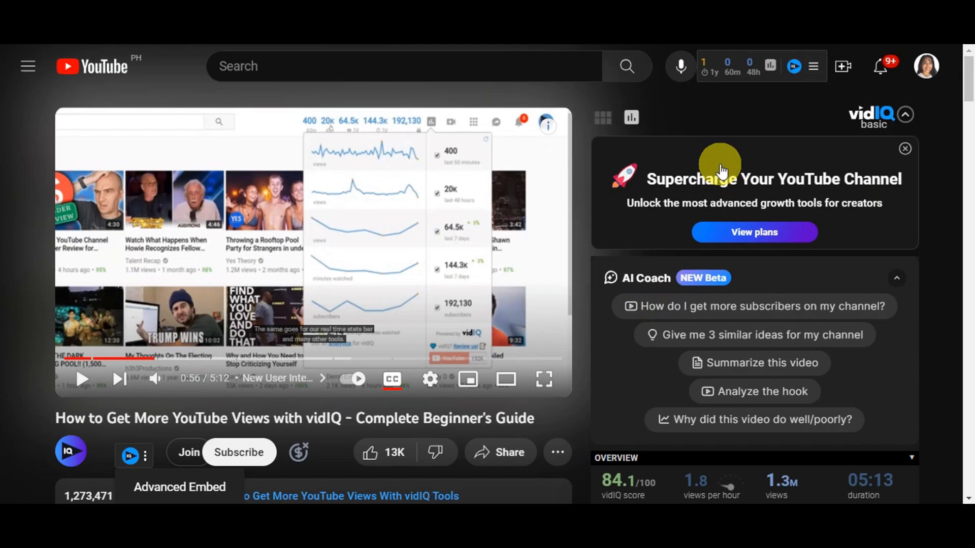